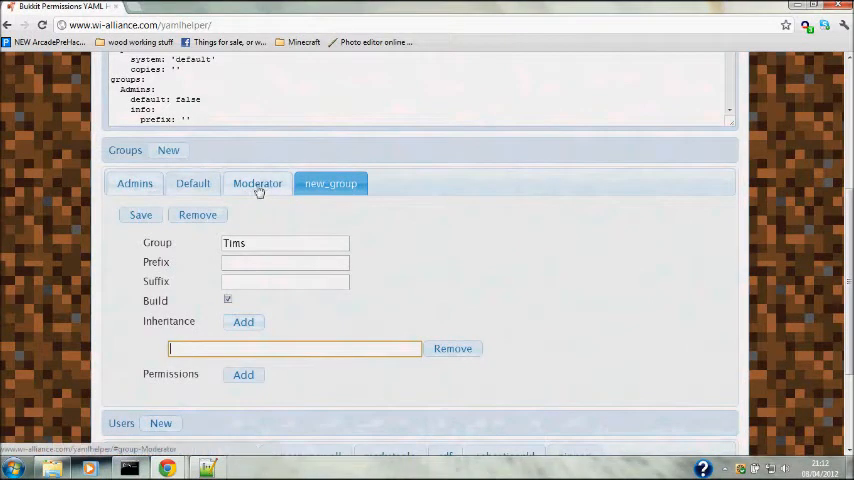
Step: Review the Moderator, Default and Admins group settings
{"action": "left_click", "coordinate": [257, 183]}
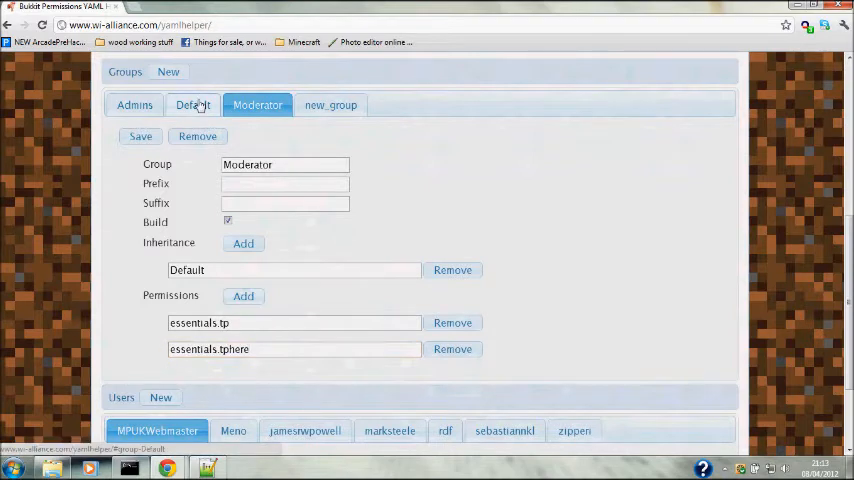
{"action": "left_click", "coordinate": [192, 104]}
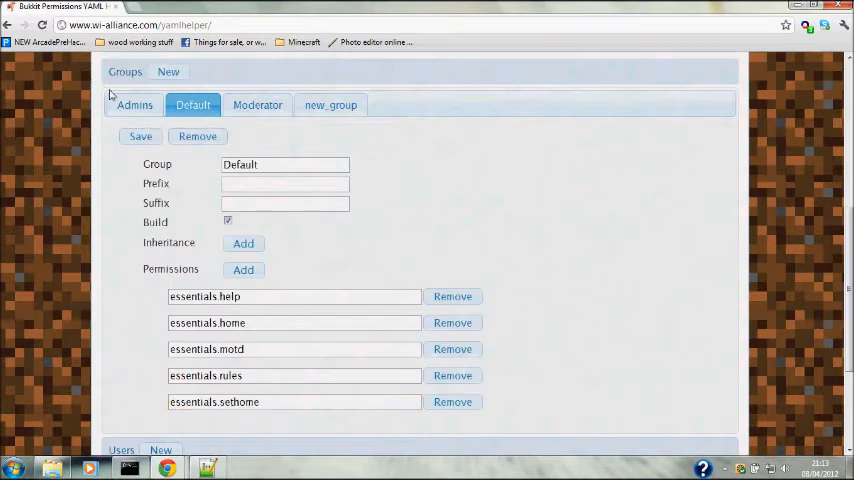
{"action": "left_click", "coordinate": [134, 104]}
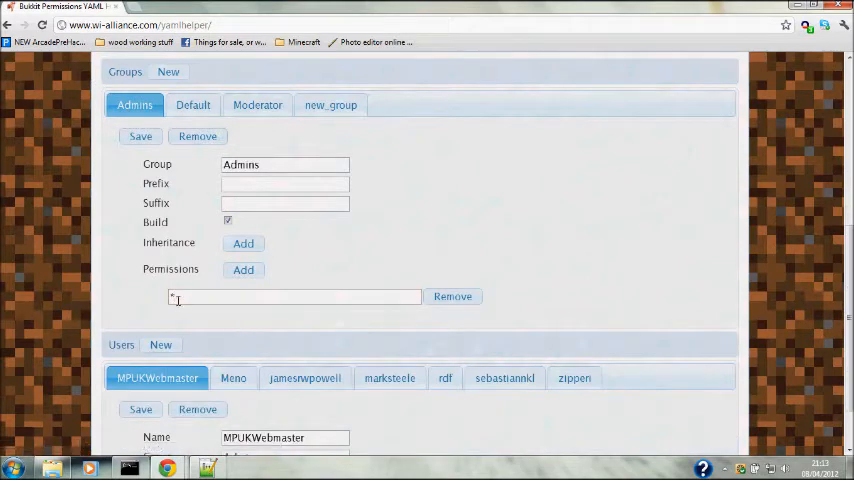
Step: Make the new Tims group inherit from Moderator
{"action": "left_click", "coordinate": [330, 104]}
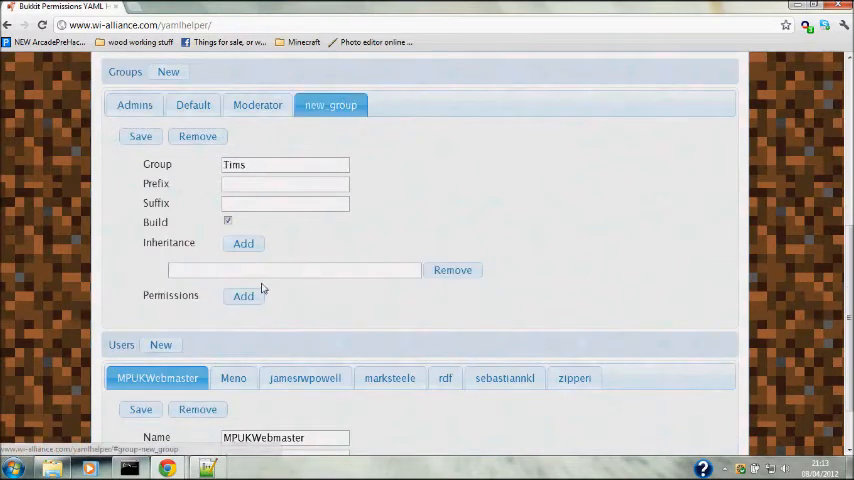
{"action": "type", "text": "m"}
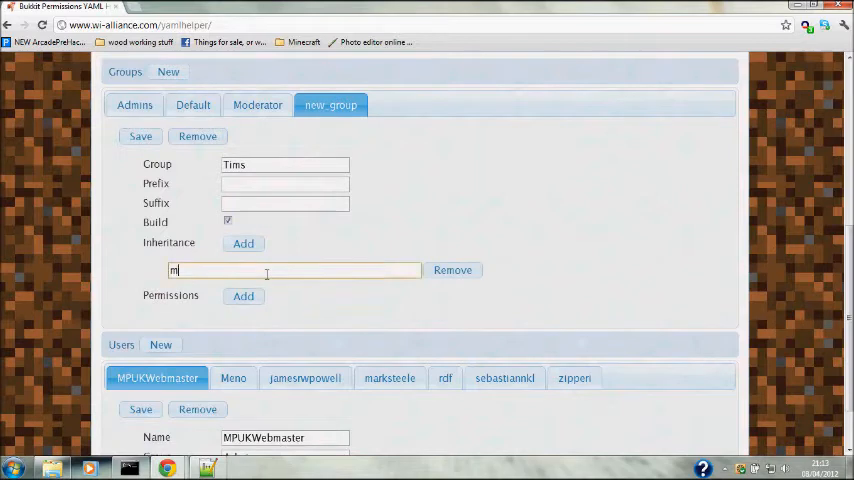
{"action": "type", "text": "0"}
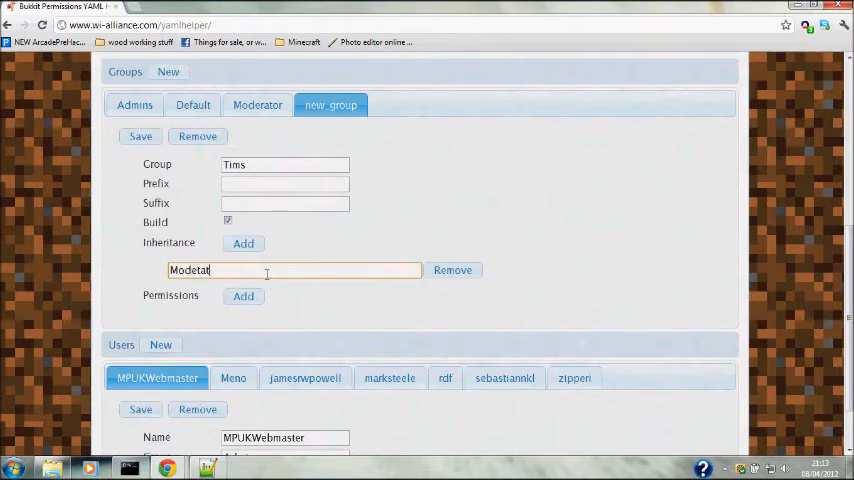
{"action": "key", "text": "BackSpace"}
{"action": "type", "text": "rator"}
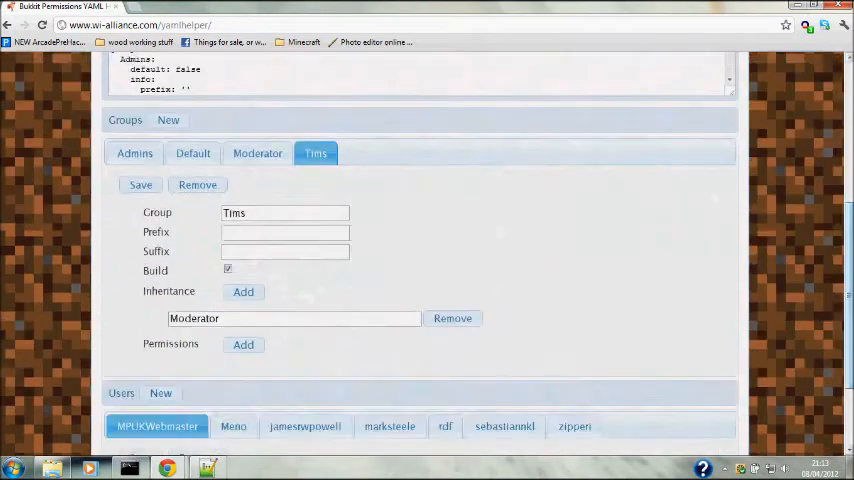
Step: Add an empty permission entry to Tims and remove the sample users
{"action": "left_click", "coordinate": [243, 344]}
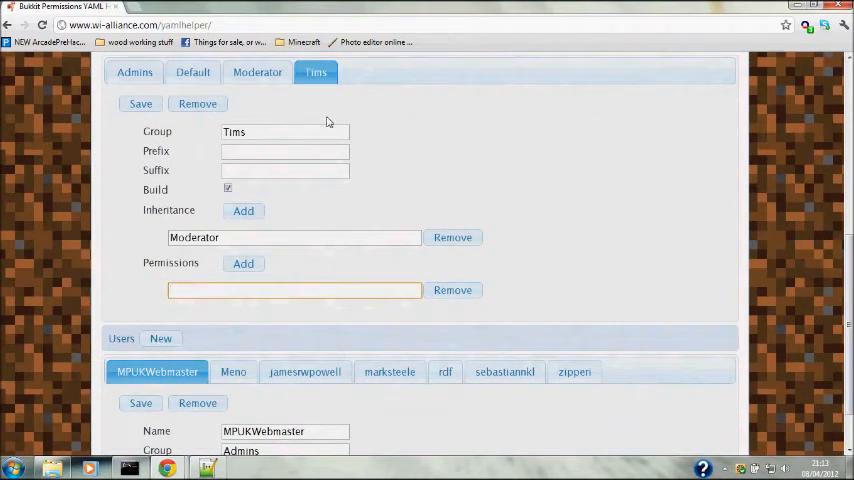
{"action": "left_click", "coordinate": [294, 290]}
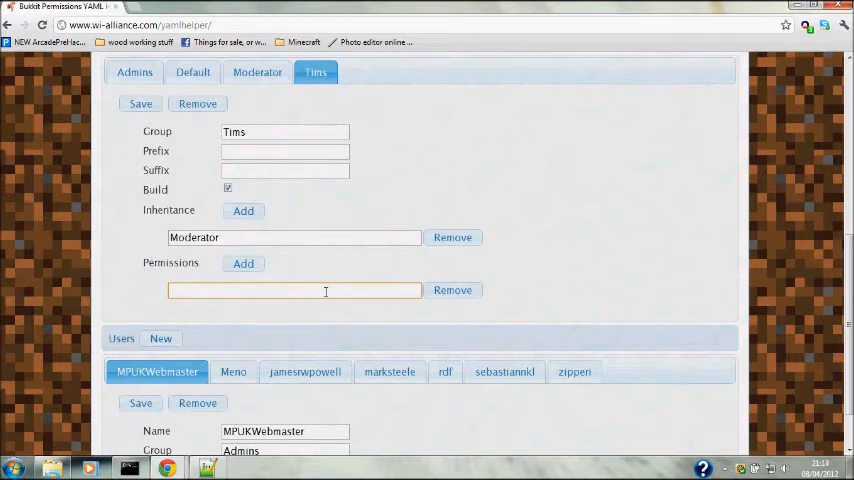
{"action": "mouse_move", "coordinate": [311, 279]}
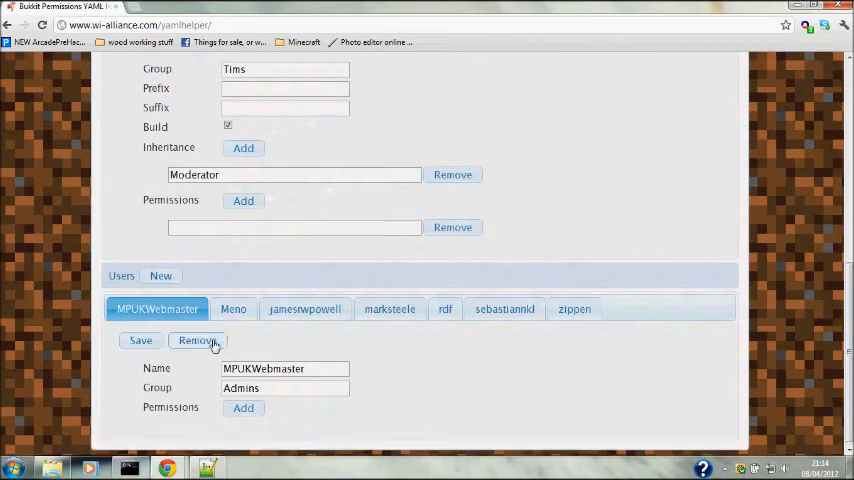
{"action": "left_click", "coordinate": [197, 340]}
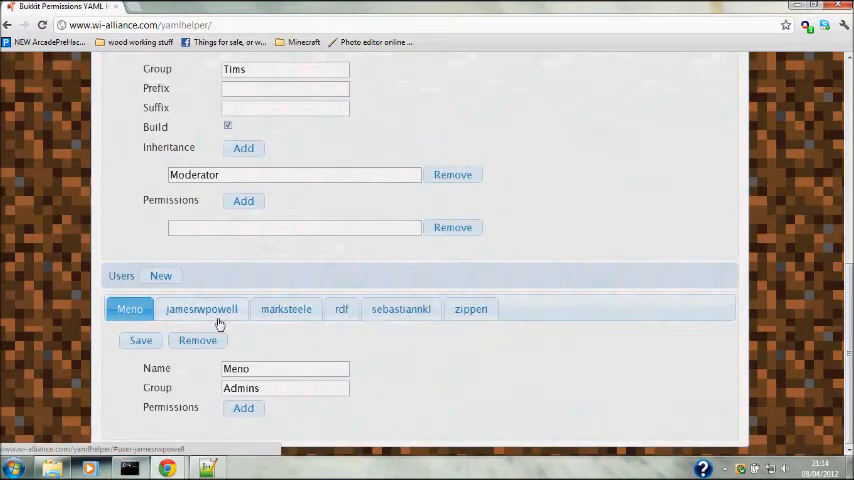
{"action": "left_click", "coordinate": [201, 309]}
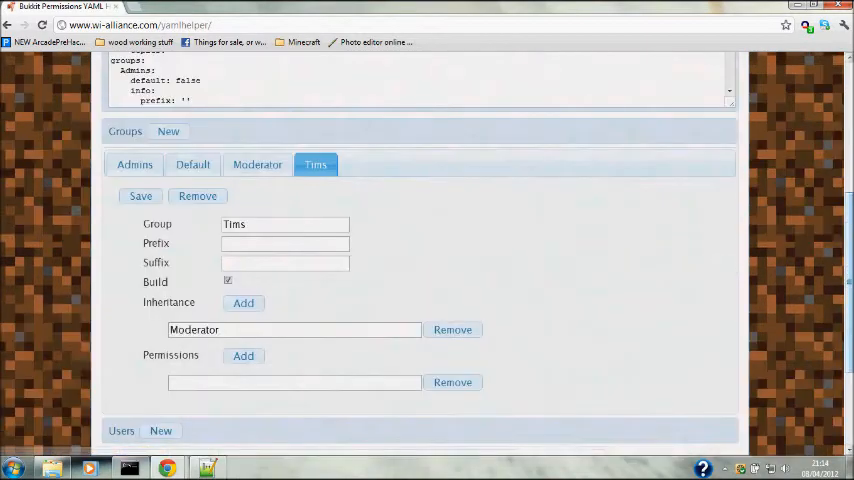
{"action": "mouse_move", "coordinate": [773, 256]}
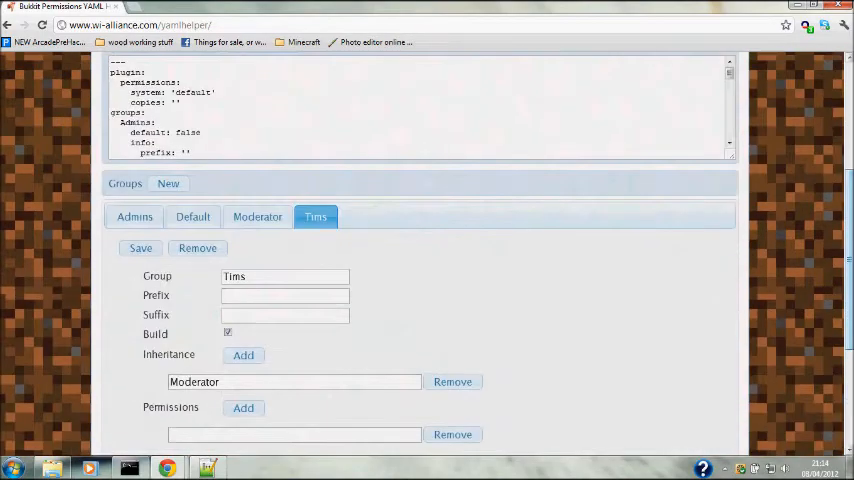
Step: Save user tyke96 assigned to the Tims group
{"action": "left_click", "coordinate": [192, 216]}
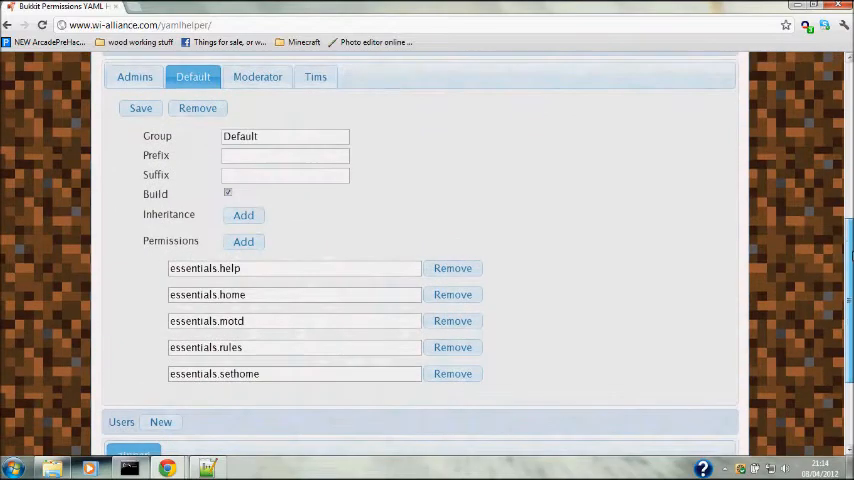
{"action": "scroll", "scroll_direction": "down", "scroll_amount": 3}
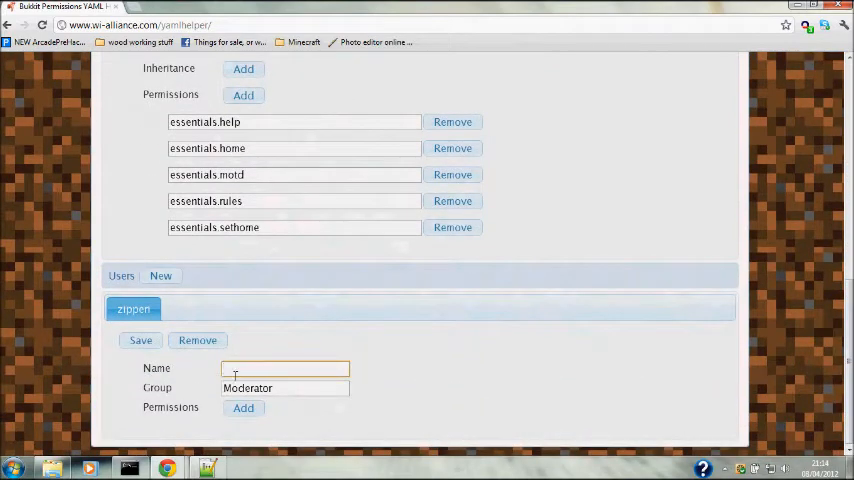
{"action": "type", "text": "tyke96"}
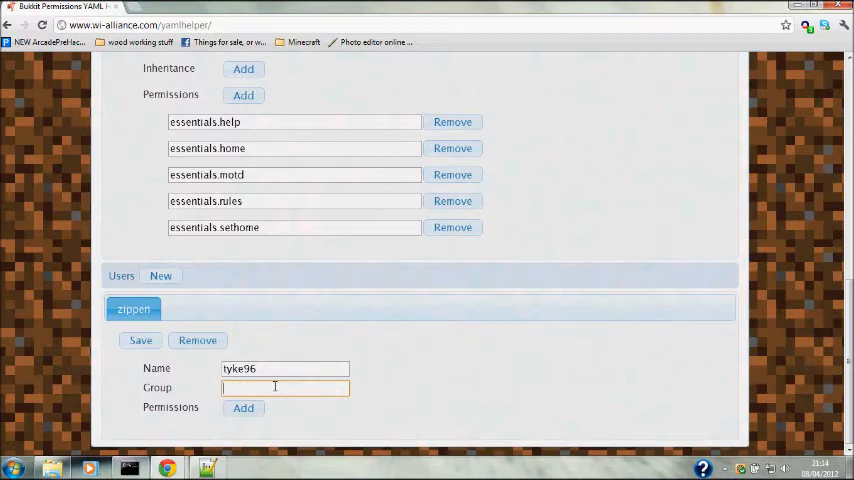
{"action": "type", "text": "Tims"}
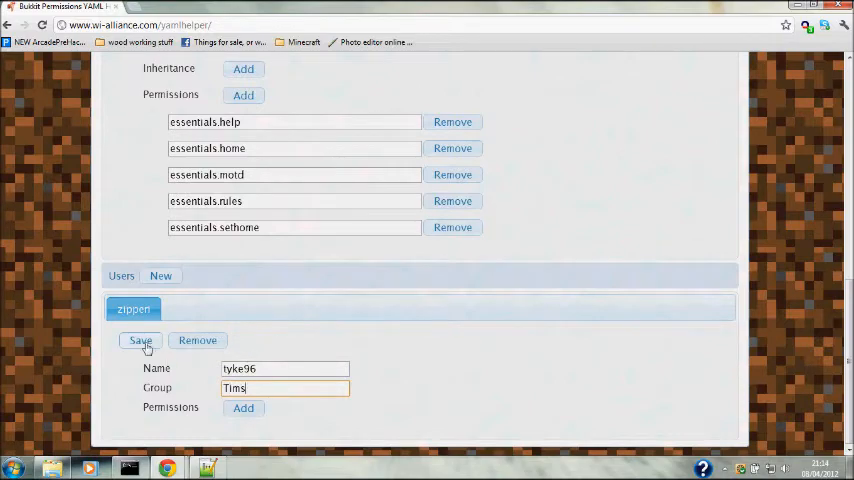
{"action": "left_click", "coordinate": [140, 340]}
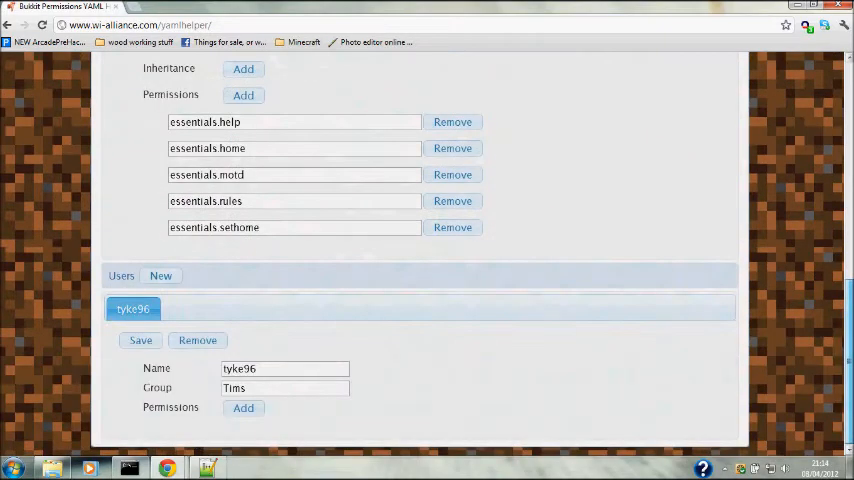
Step: Select the generated permissions YAML and minimize the browser
{"action": "scroll", "scroll_direction": "up", "scroll_amount": 3}
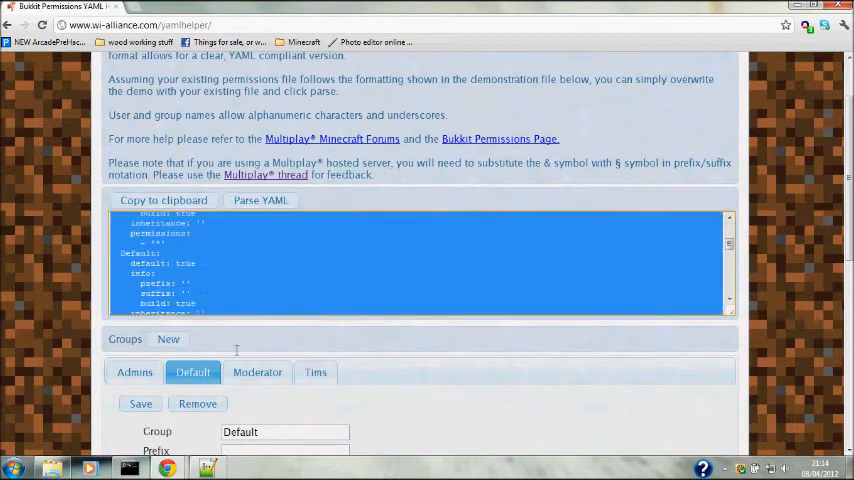
{"action": "scroll", "scroll_direction": "down", "scroll_amount": 3}
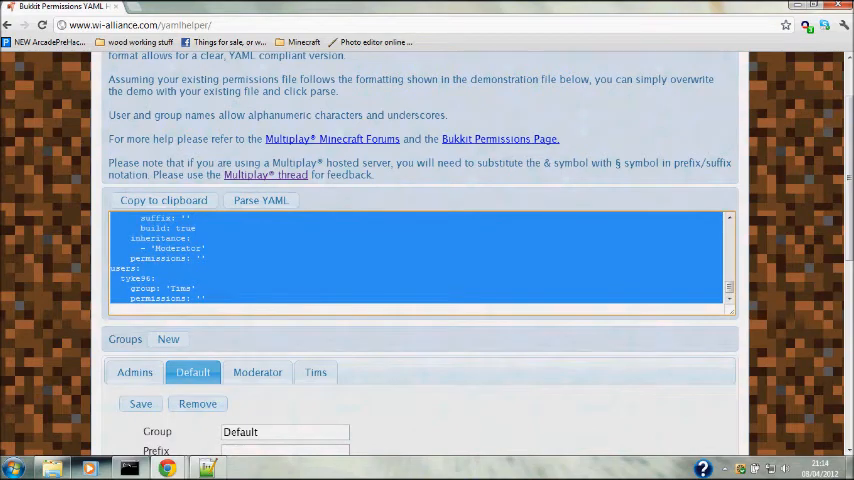
{"action": "mouse_move", "coordinate": [237, 330]}
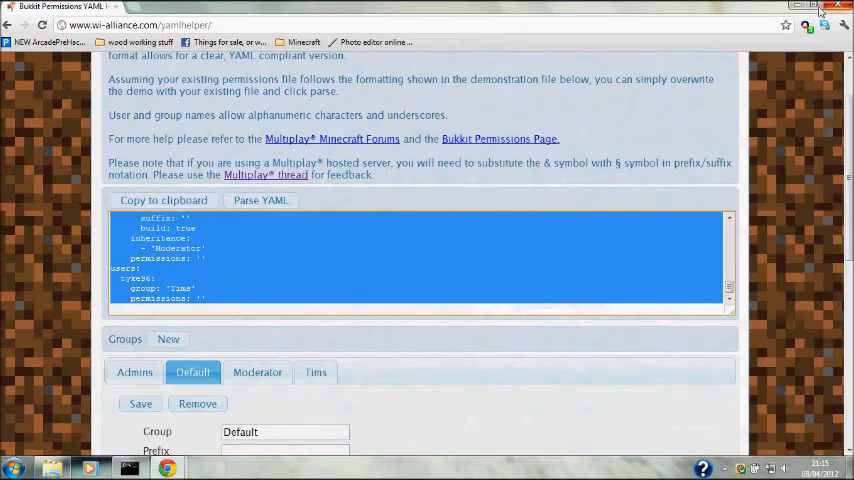
{"action": "left_click", "coordinate": [800, 7]}
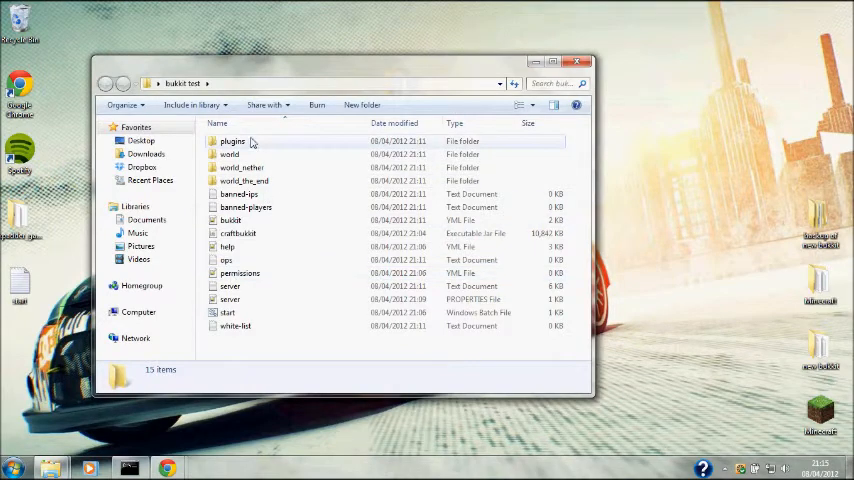
Step: Inspect the plugins folder, then launch start.bat from the bukkit test folder
{"action": "double_click", "coordinate": [232, 141]}
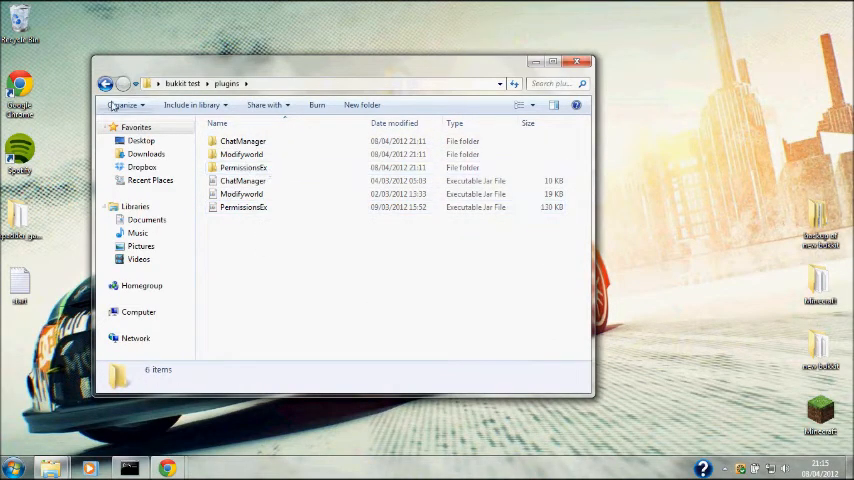
{"action": "left_click", "coordinate": [106, 83]}
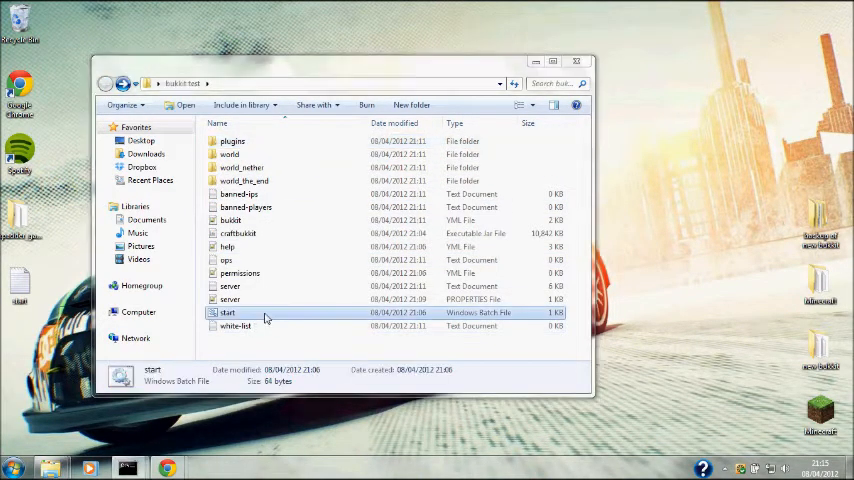
{"action": "double_click", "coordinate": [228, 312]}
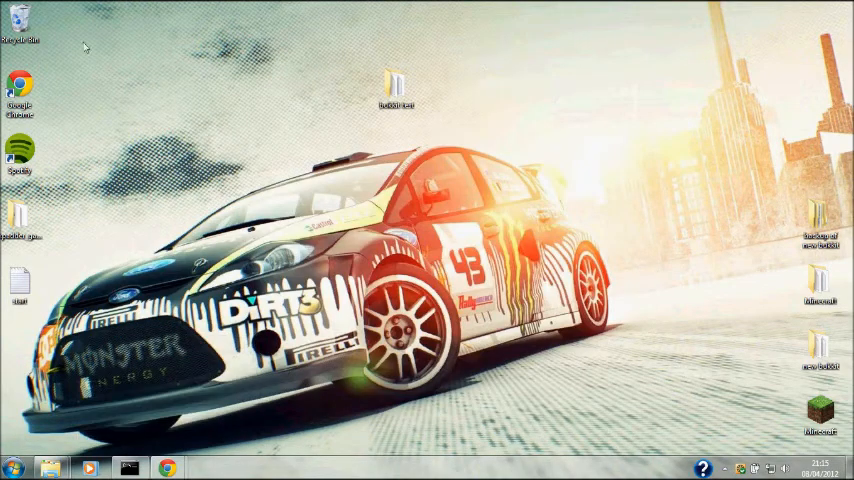
Step: Maximize the browser and run ipconfig in Command Prompt to find the local IP
{"action": "left_click", "coordinate": [166, 467]}
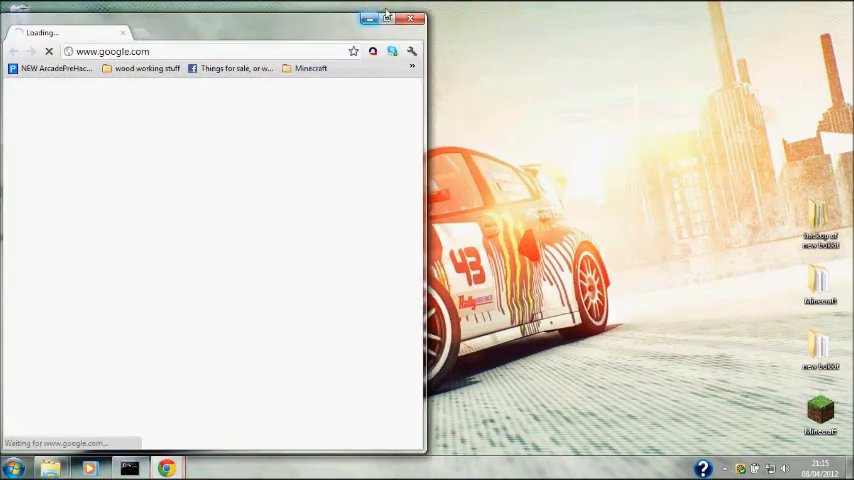
{"action": "left_click", "coordinate": [388, 18]}
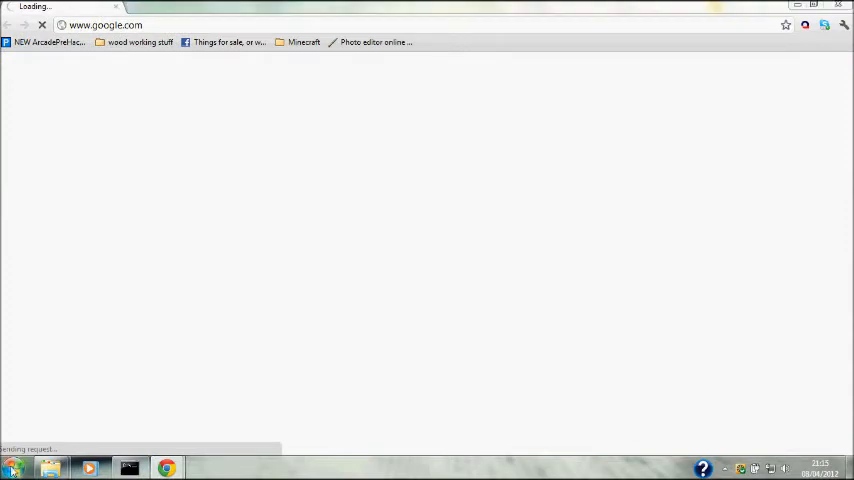
{"action": "left_click", "coordinate": [13, 467]}
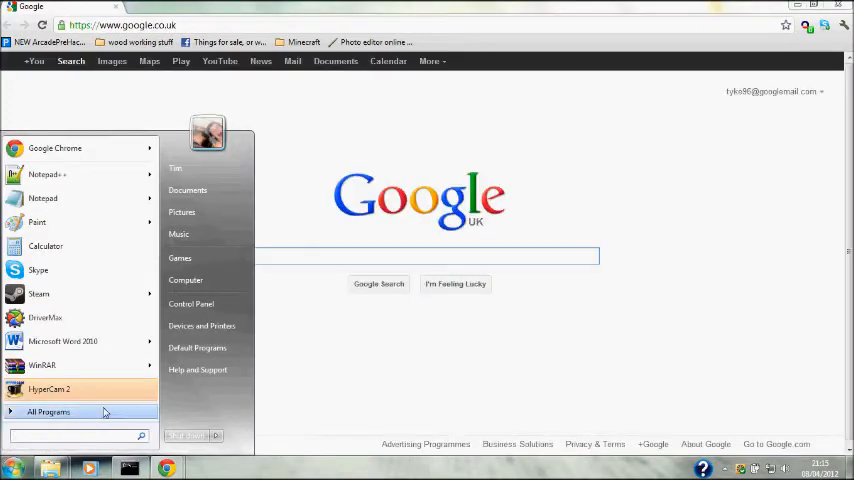
{"action": "type", "text": "cmd"}
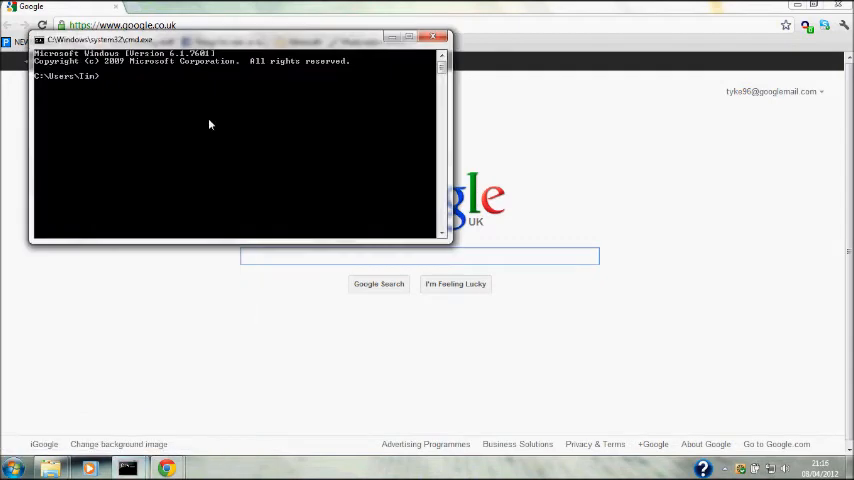
{"action": "type", "text": "ipco"}
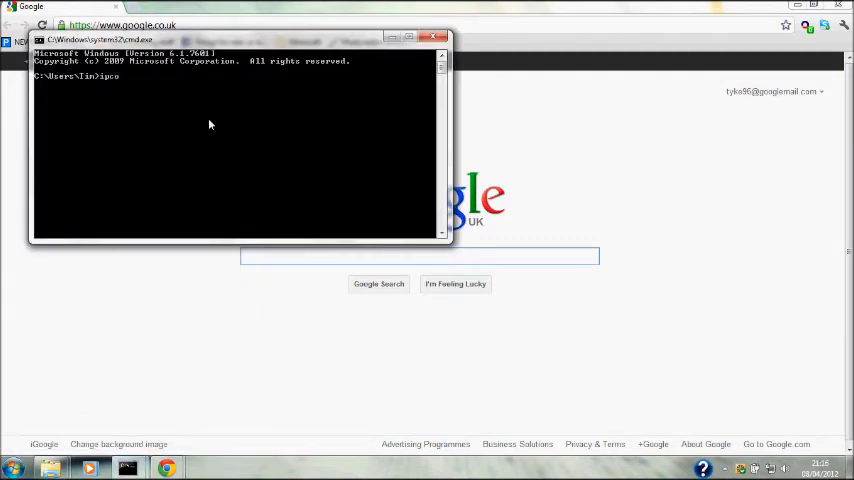
{"action": "type", "text": "nfig"}
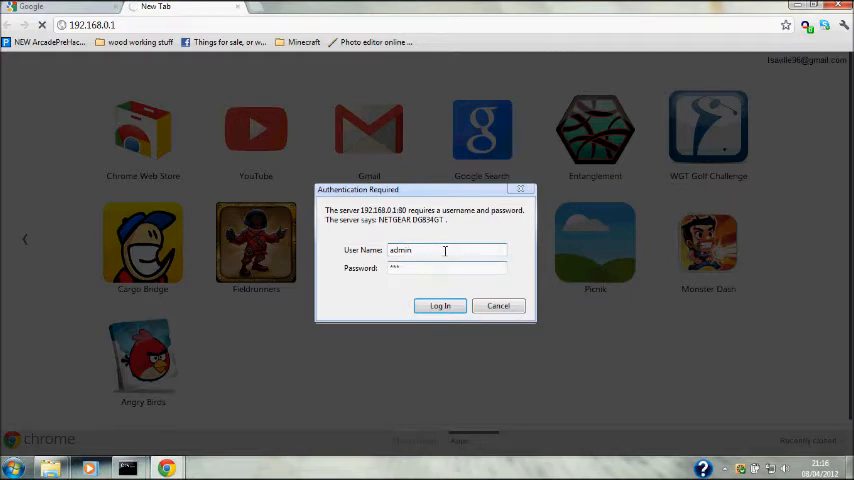
Step: Log in to the router and add custom service Mine-test, TCP/UDP, port 2620
{"action": "left_click", "coordinate": [439, 306]}
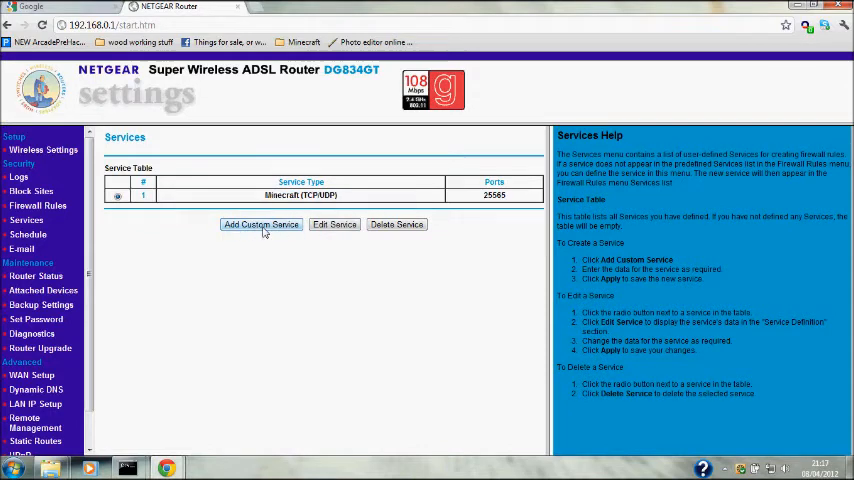
{"action": "left_click", "coordinate": [261, 224]}
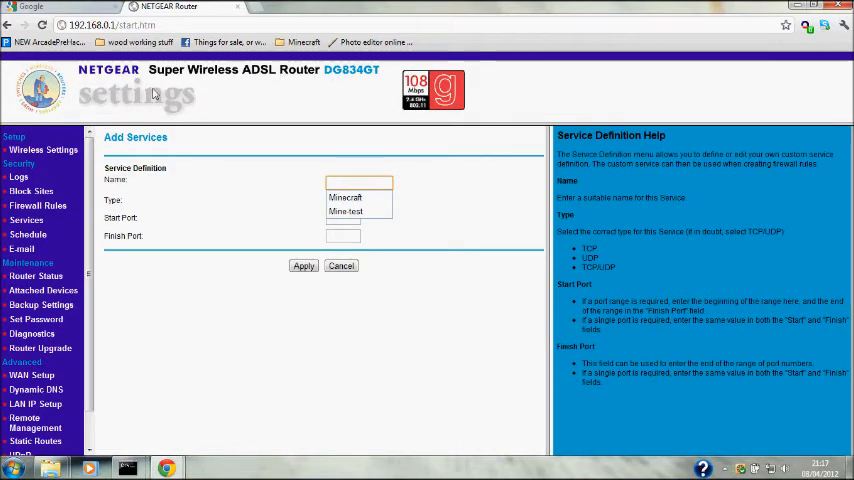
{"action": "mouse_move", "coordinate": [225, 152]}
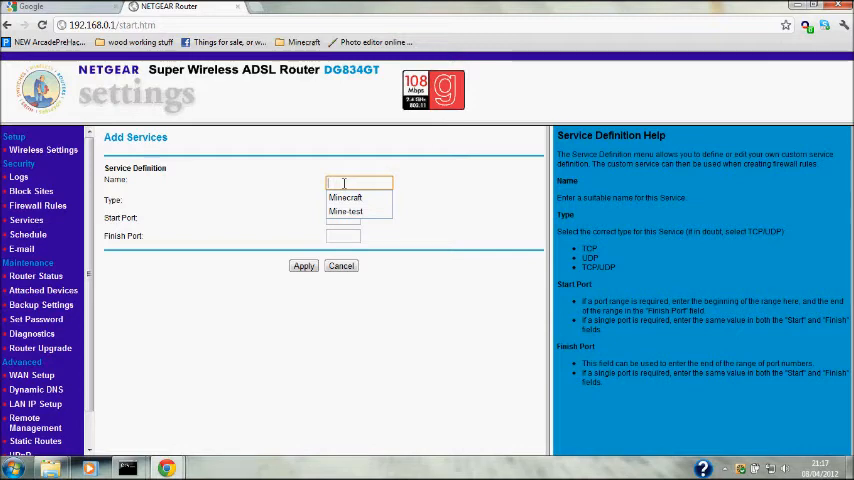
{"action": "type", "text": "Mine"}
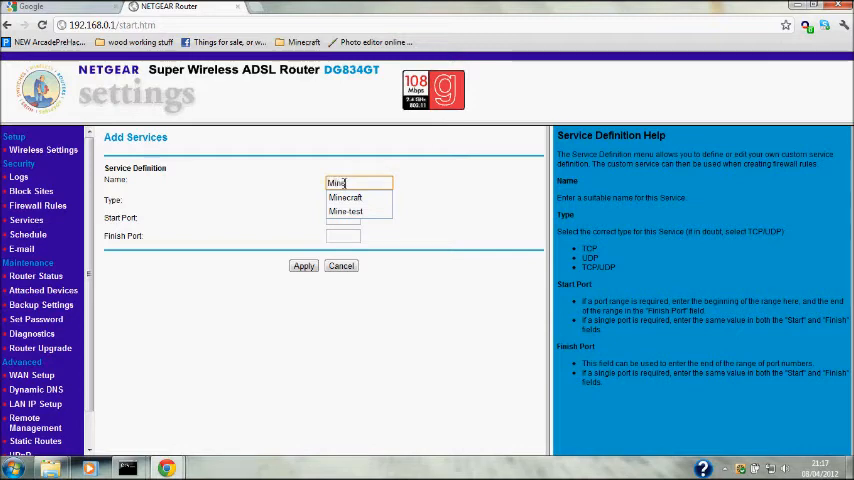
{"action": "left_click", "coordinate": [345, 211]}
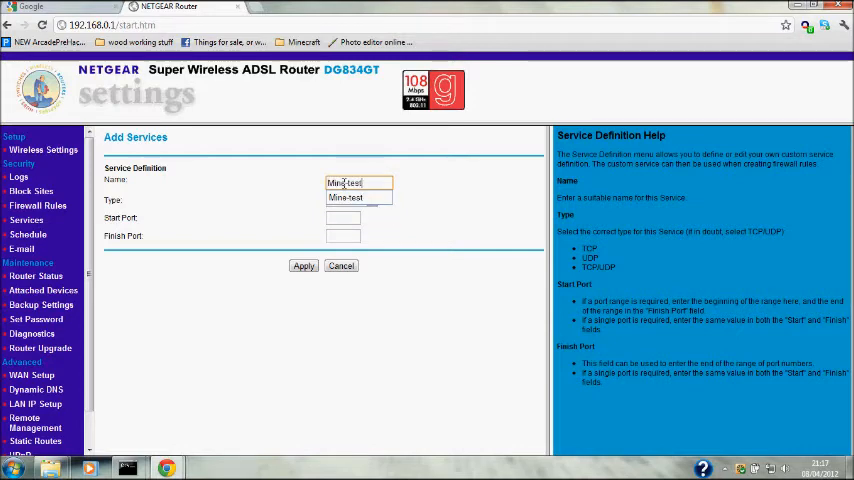
{"action": "left_click", "coordinate": [371, 200]}
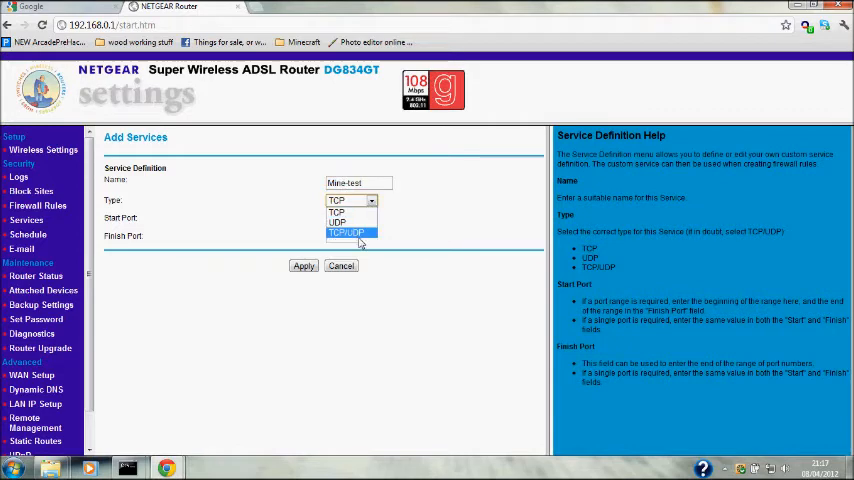
{"action": "left_click", "coordinate": [345, 232]}
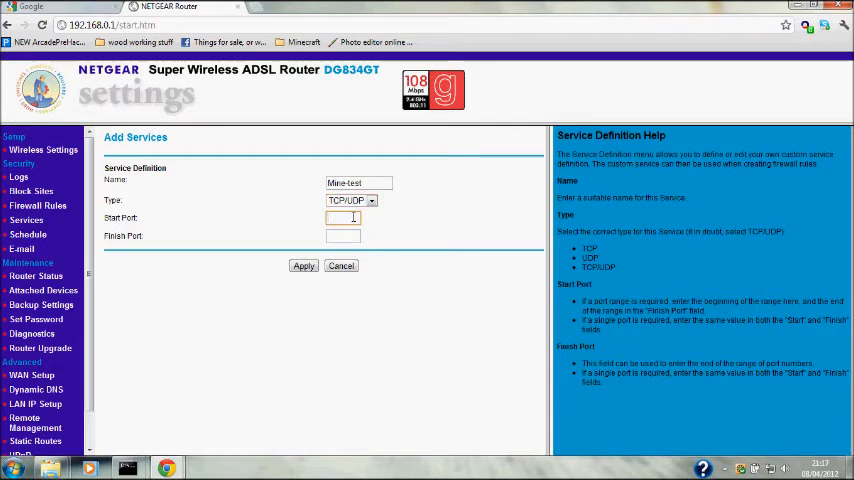
{"action": "type", "text": "266"}
{"action": "left_click", "coordinate": [343, 235]}
{"action": "type", "text": "2620"}
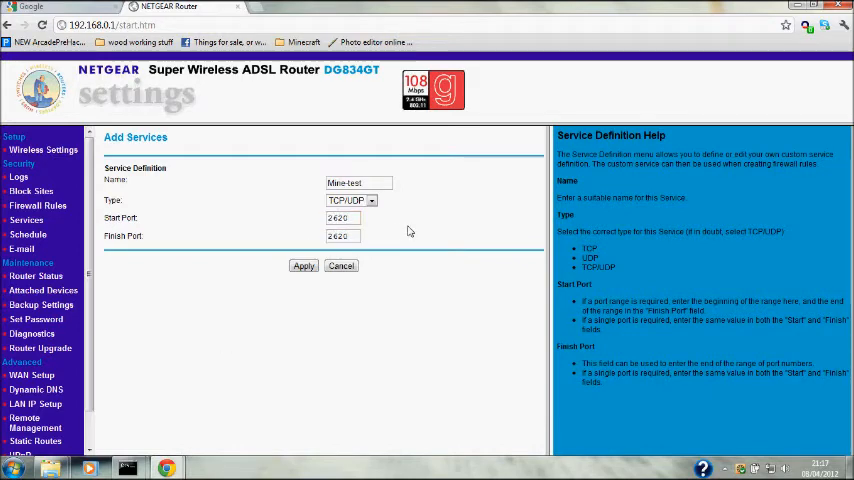
{"action": "left_click", "coordinate": [303, 266]}
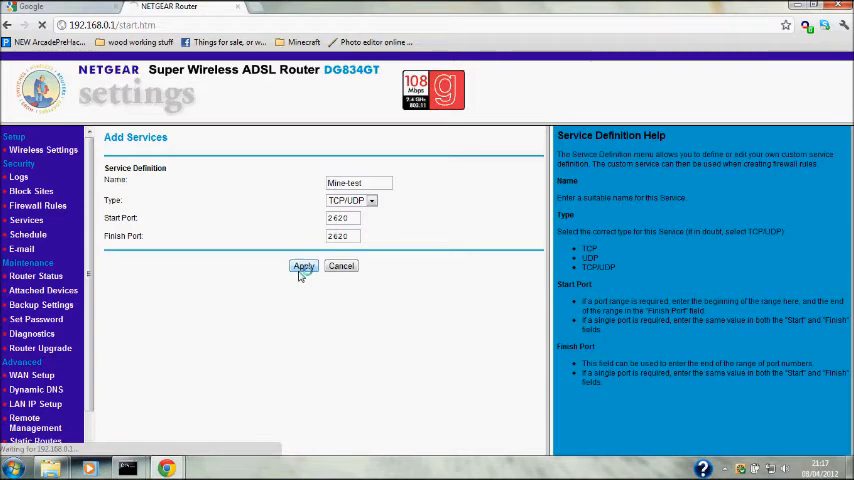
{"action": "left_click", "coordinate": [303, 266]}
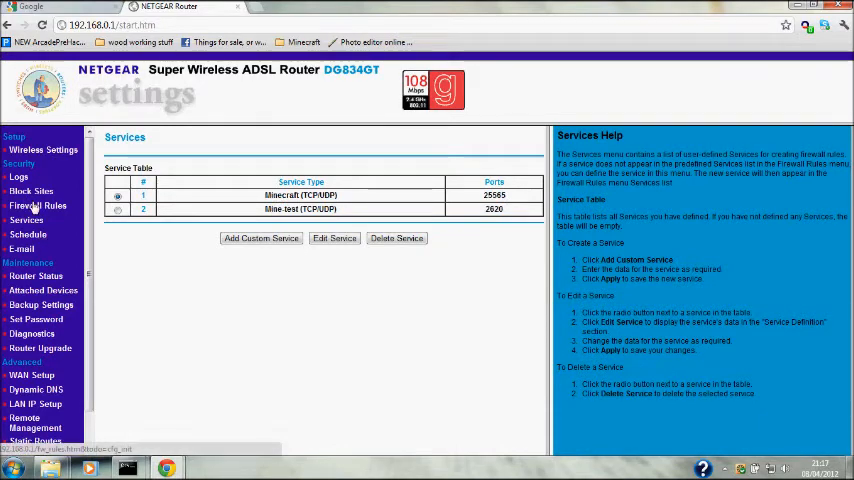
Step: Add an always-allow inbound Mine-test rule to 192.168.0.7, then close the router page
{"action": "left_click", "coordinate": [38, 206]}
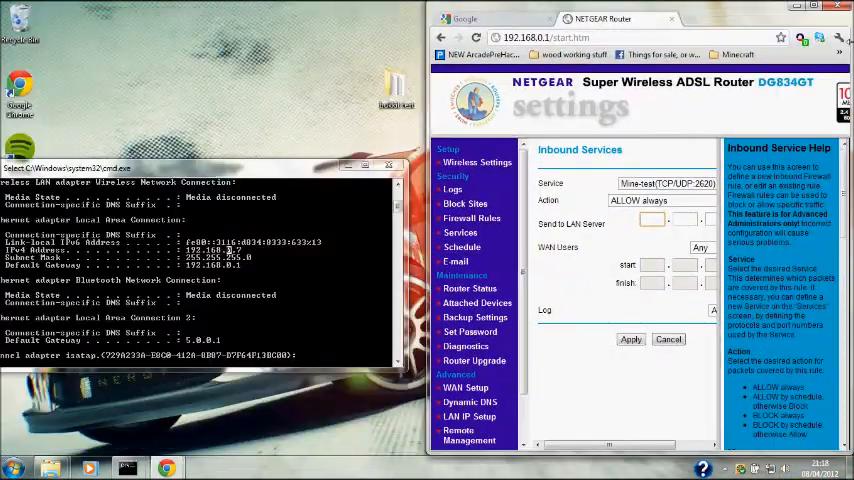
{"action": "type", "text": "192"}
{"action": "left_click", "coordinate": [684, 219]}
{"action": "type", "text": "168"}
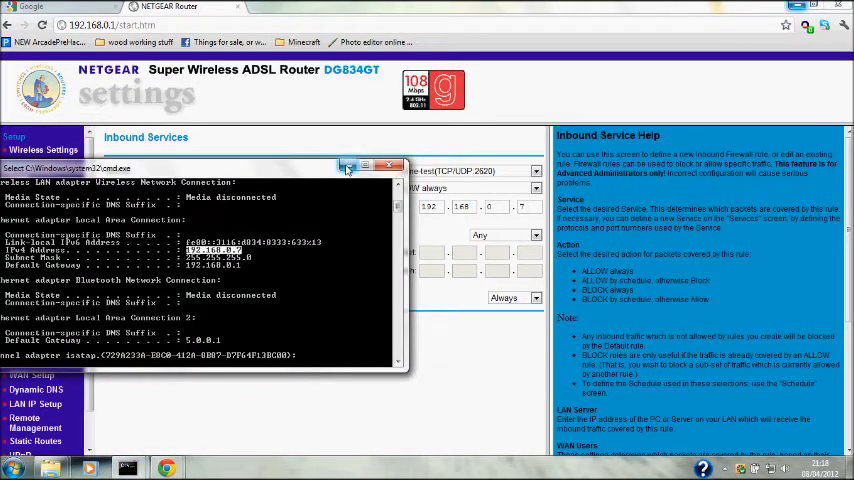
{"action": "left_click", "coordinate": [349, 164]}
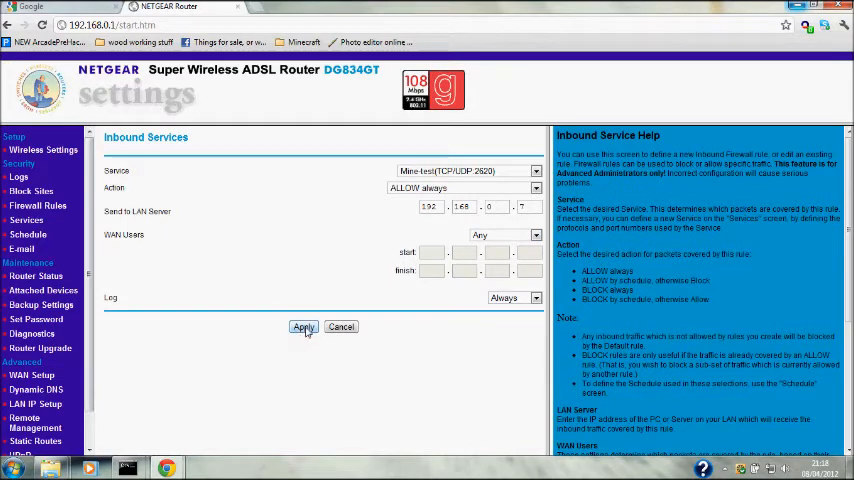
{"action": "left_click", "coordinate": [303, 327]}
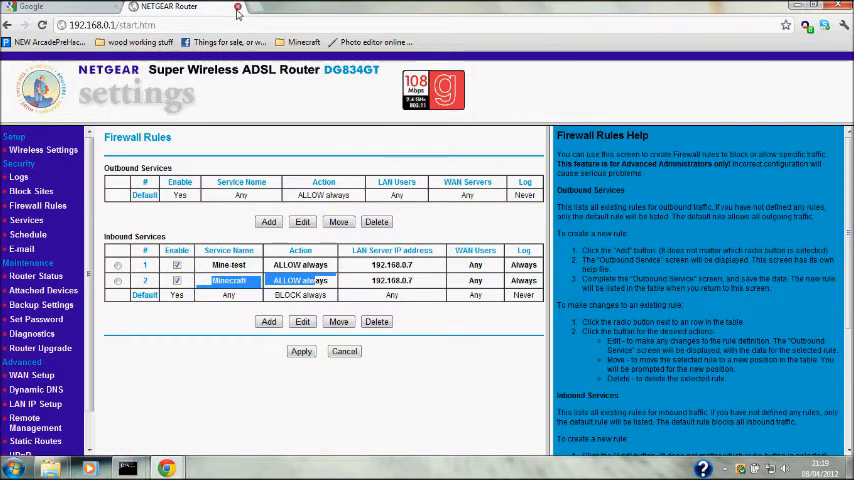
{"action": "left_click", "coordinate": [237, 10]}
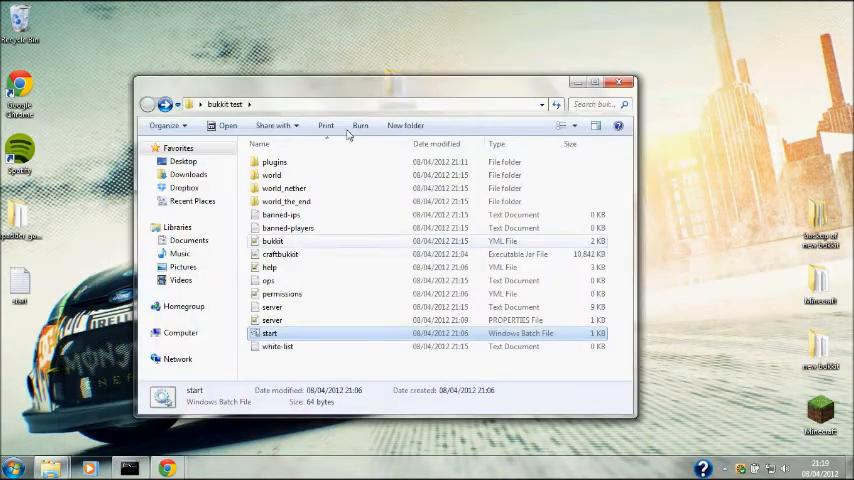
Step: Launch the Bukkit server via start.bat and switch to the browser
{"action": "double_click", "coordinate": [270, 333]}
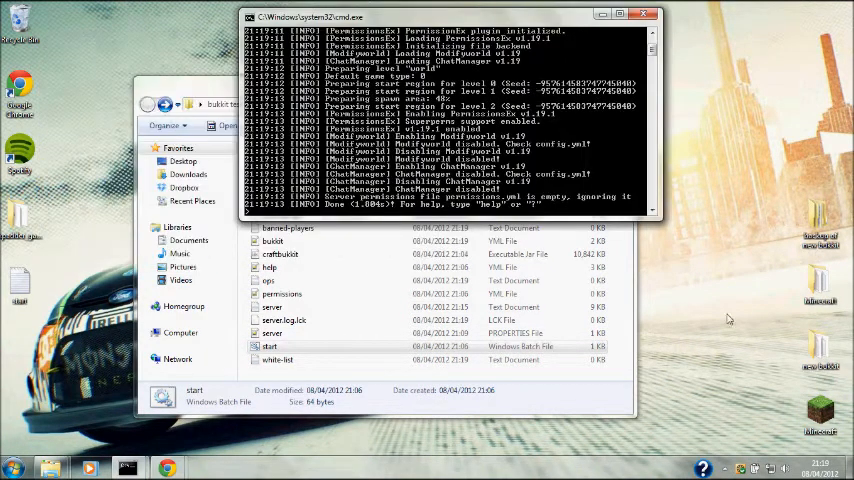
{"action": "left_click", "coordinate": [167, 467]}
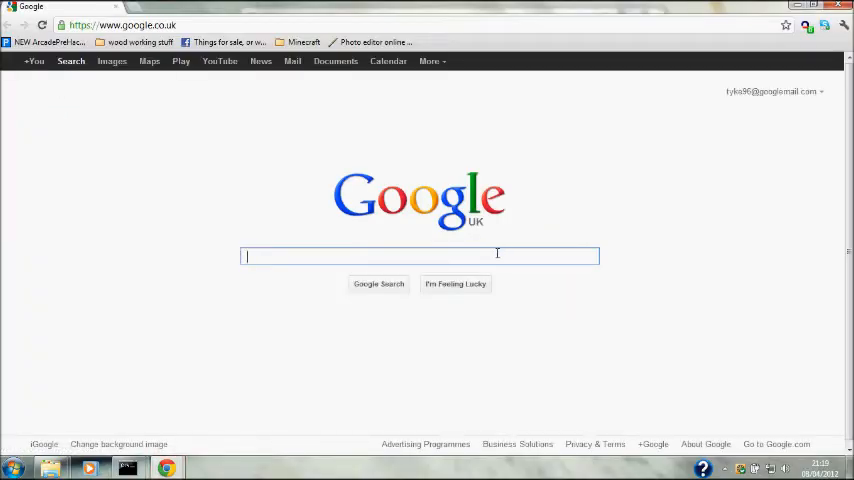
Step: Search Google for 'whats my ip' and copy the public IP 2.125.215.199
{"action": "type", "text": "whats y"}
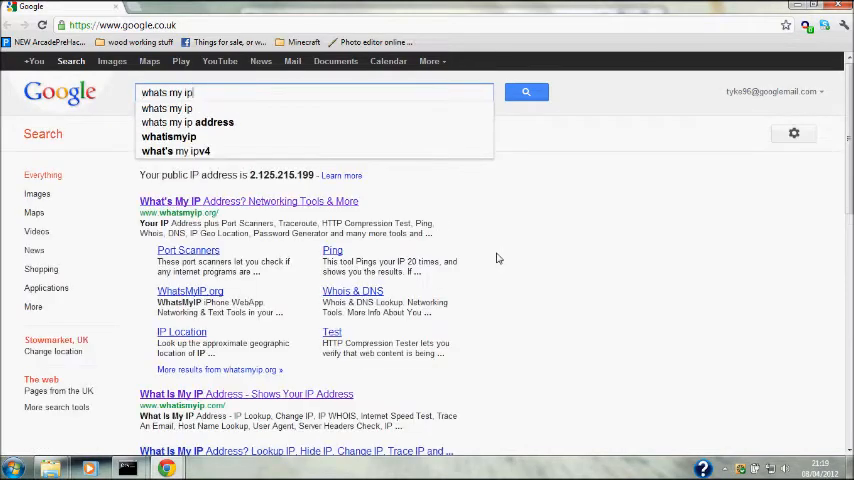
{"action": "left_click", "coordinate": [167, 107]}
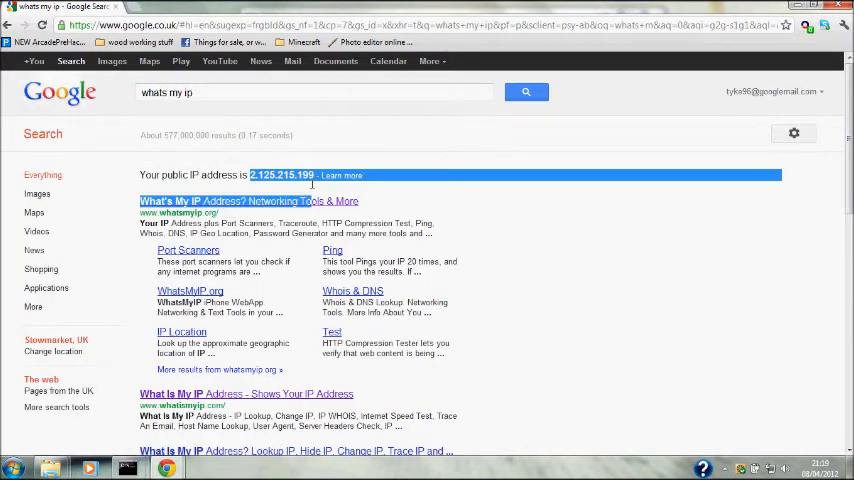
{"action": "right_click", "coordinate": [282, 175]}
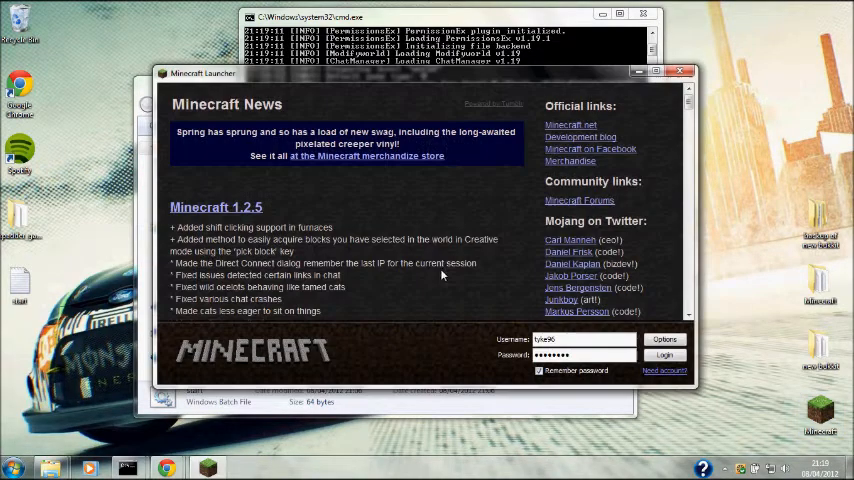
Step: Log in, add server Tims at 2.125.215.199:2620, and join it
{"action": "left_click", "coordinate": [664, 354]}
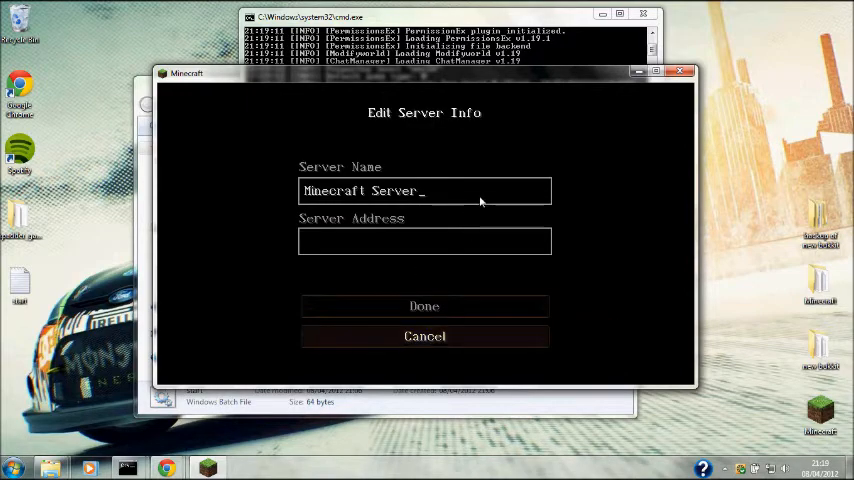
{"action": "type", "text": "Tims"}
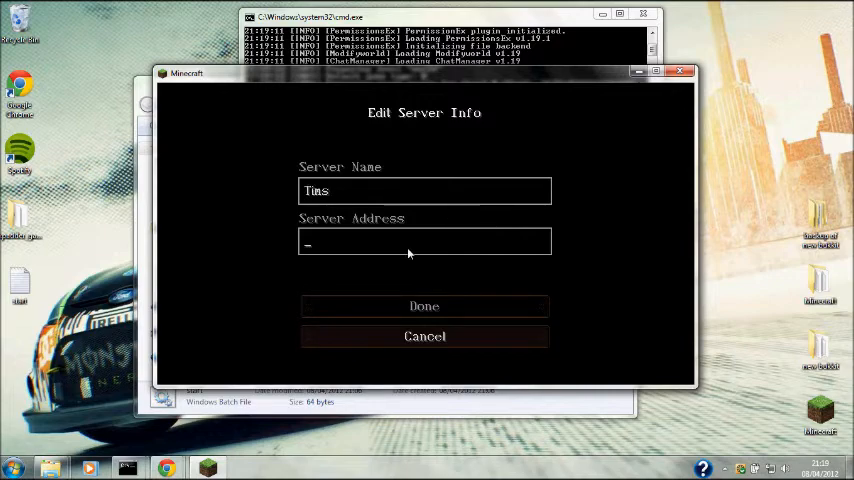
{"action": "type", "text": "2.125.215.199:2"}
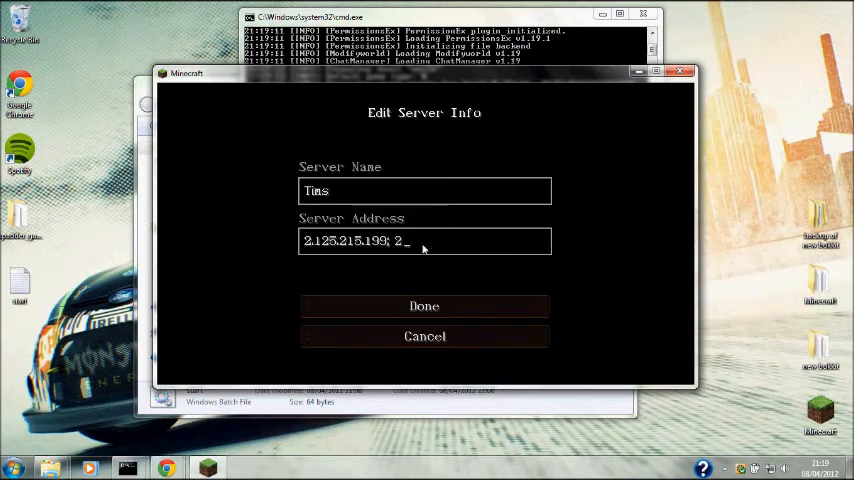
{"action": "type", "text": "5"}
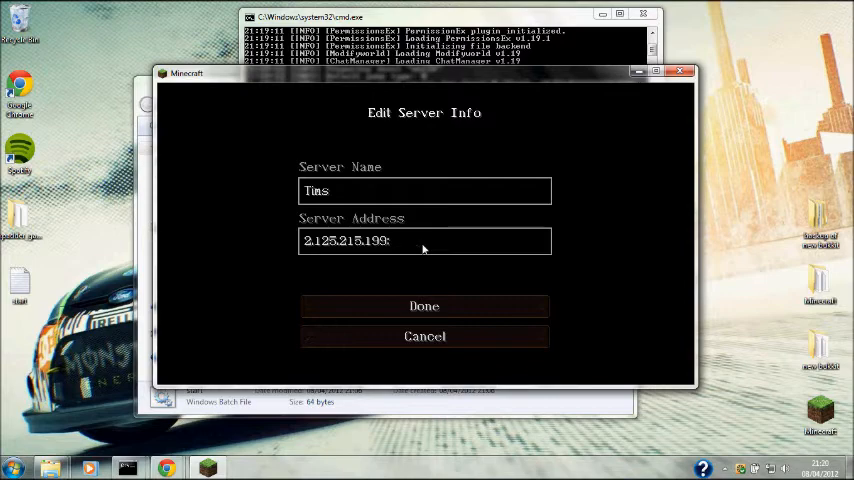
{"action": "type", "text": "2620"}
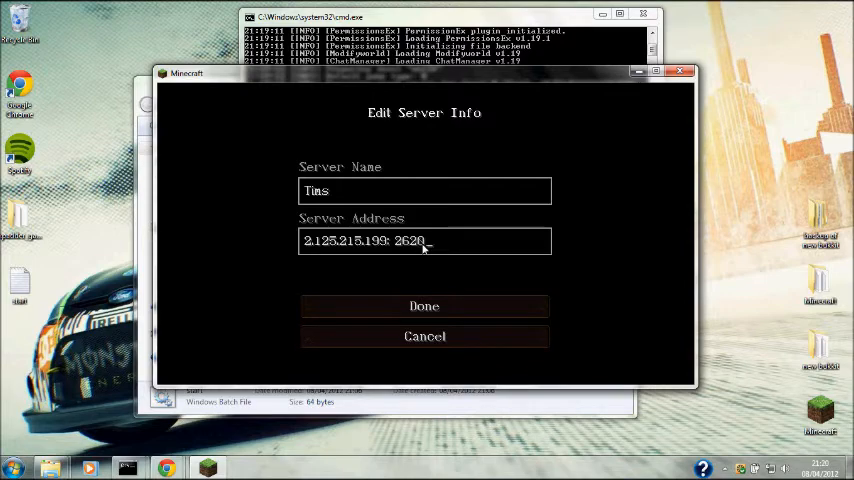
{"action": "left_click", "coordinate": [424, 306]}
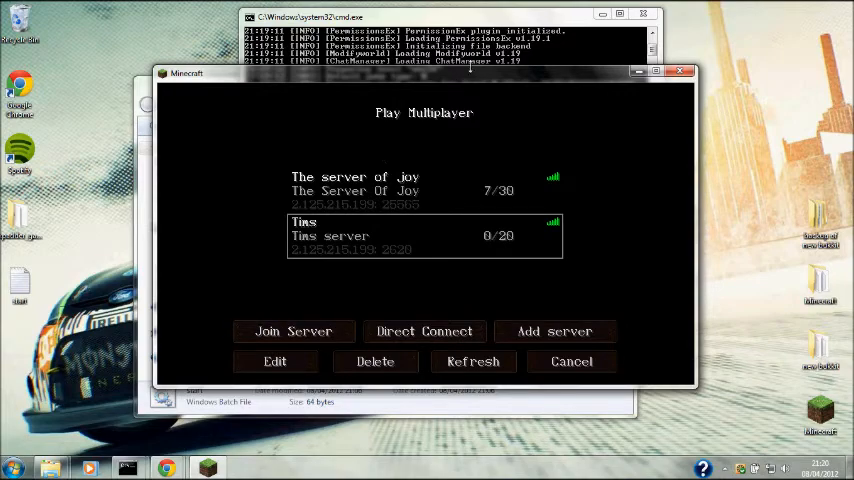
{"action": "left_click", "coordinate": [294, 331]}
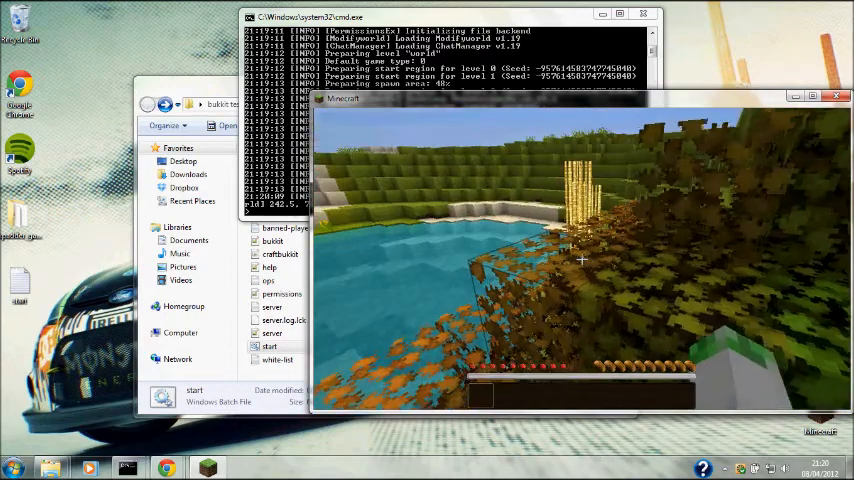
Step: Pause Minecraft, minimize the server console, and return to the game world
{"action": "key", "text": "Escape"}
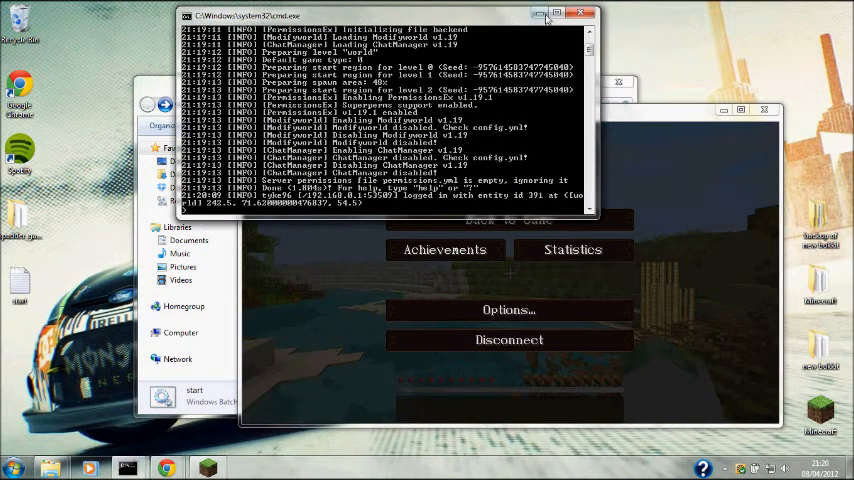
{"action": "mouse_move", "coordinate": [541, 17]}
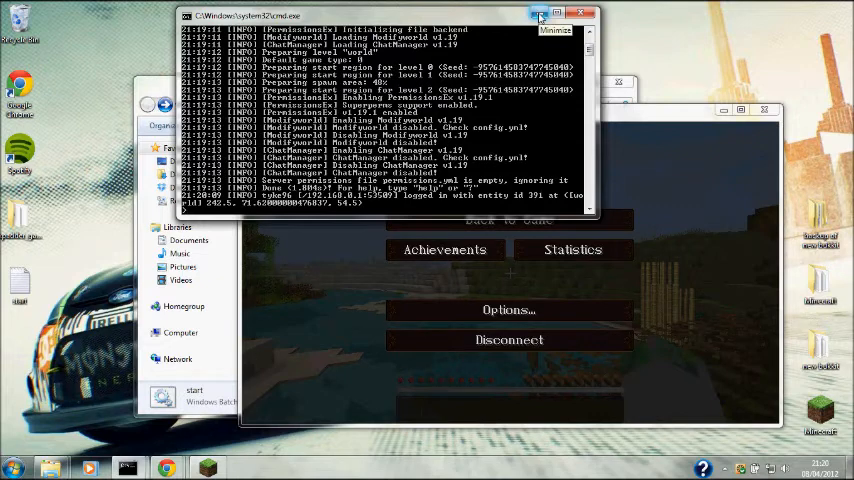
{"action": "left_click", "coordinate": [540, 16]}
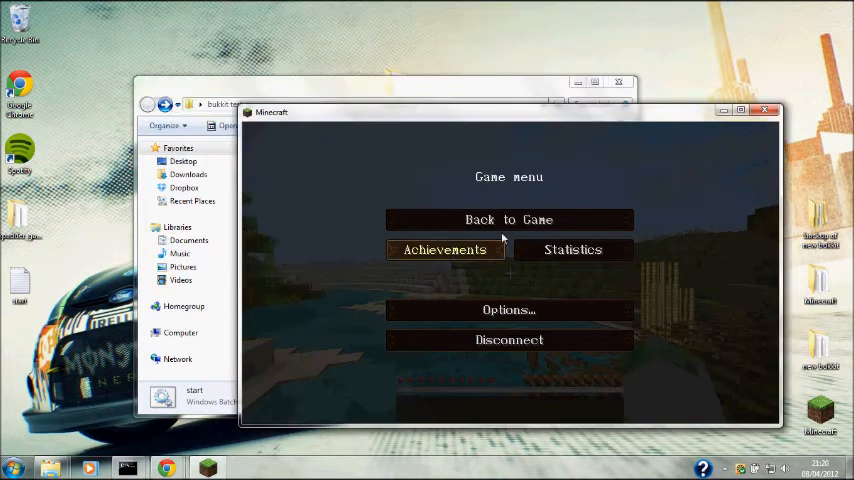
{"action": "left_click", "coordinate": [508, 219]}
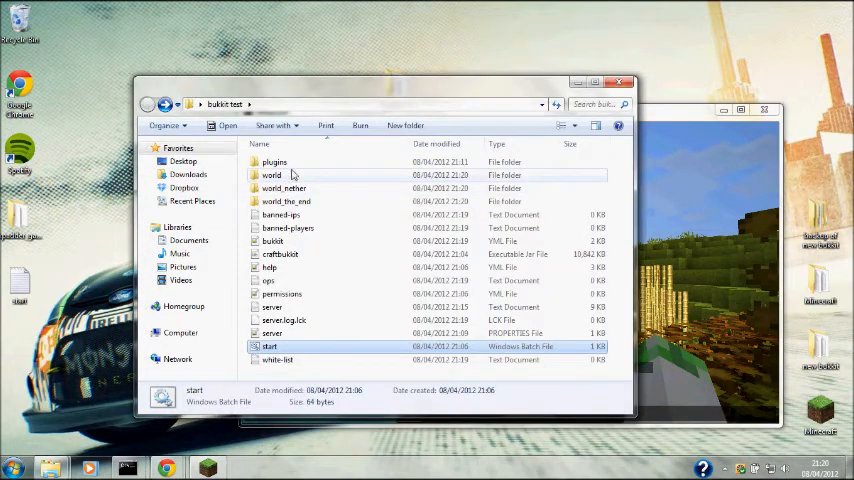
Step: Scroll permissions.yml through the Admins, Default, Moderator and Tims groups, then type 'pex re'
{"action": "double_click", "coordinate": [274, 161]}
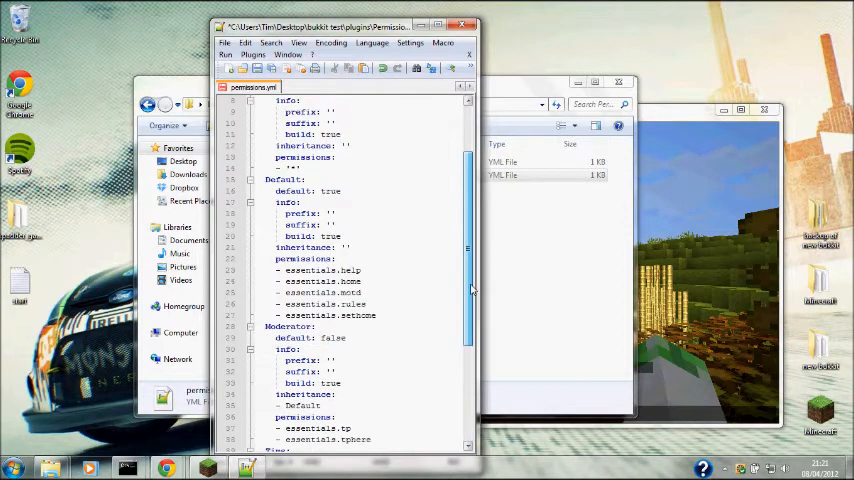
{"action": "scroll", "scroll_direction": "down", "scroll_amount": 3}
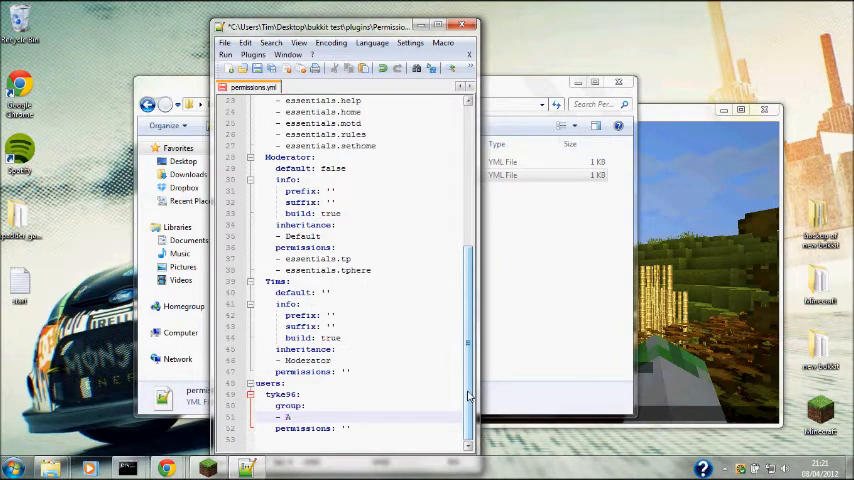
{"action": "scroll", "scroll_direction": "down", "scroll_amount": 3}
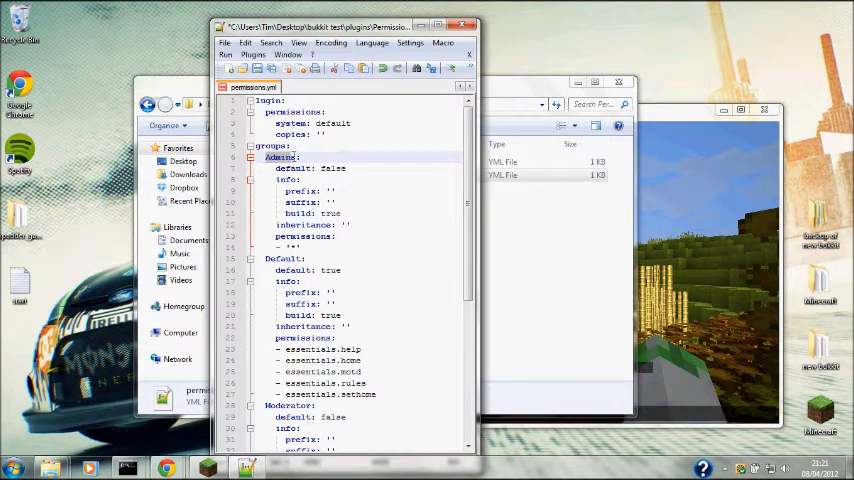
{"action": "scroll", "scroll_direction": "down", "scroll_amount": 3}
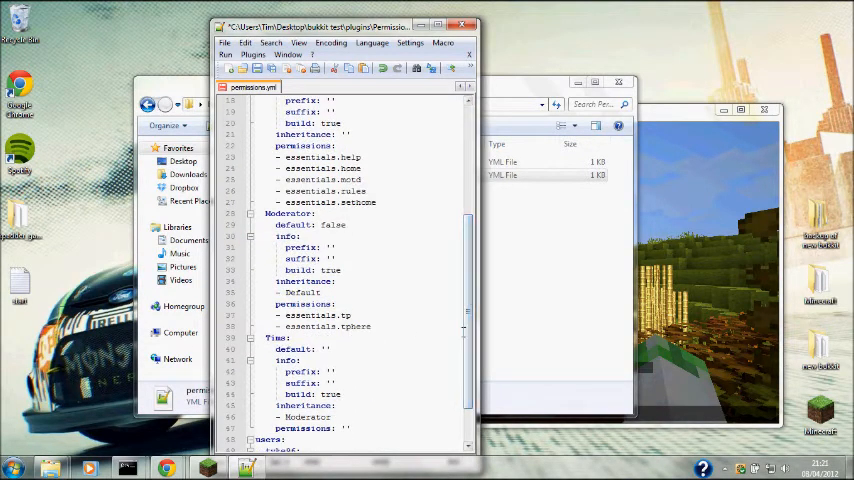
{"action": "scroll", "scroll_direction": "down", "scroll_amount": 3}
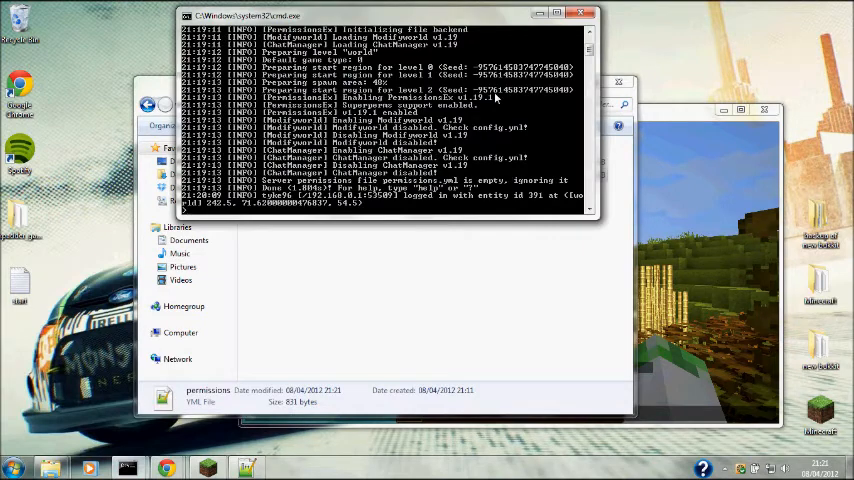
{"action": "type", "text": "pex re"}
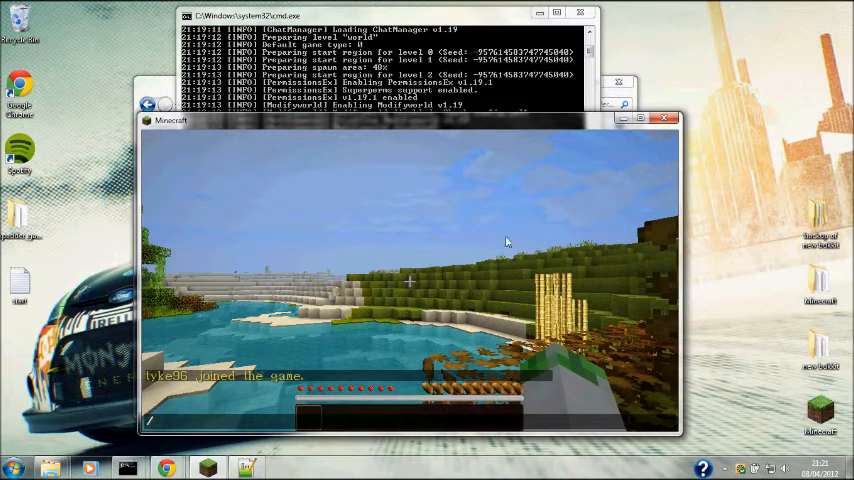
Step: Type the chat command /pex group Admins prefix "&cADMINS", fixing a mistyped colour code
{"action": "type", "text": "/pex"}
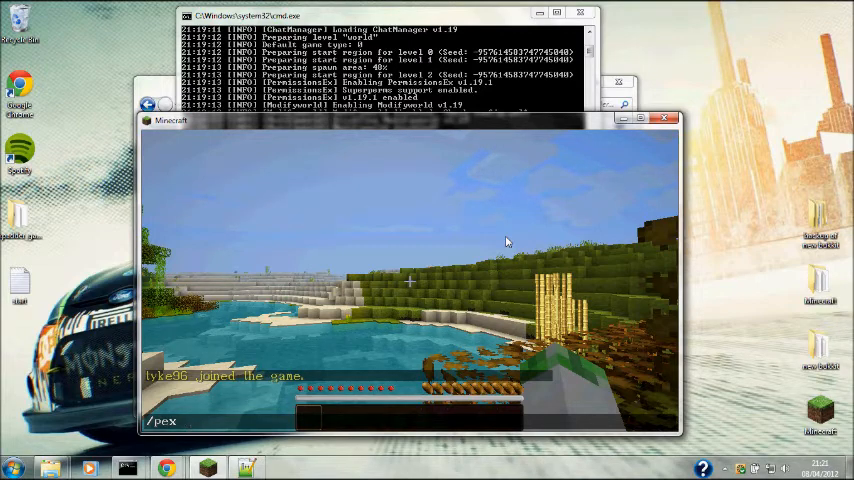
{"action": "type", "text": "group Admins"}
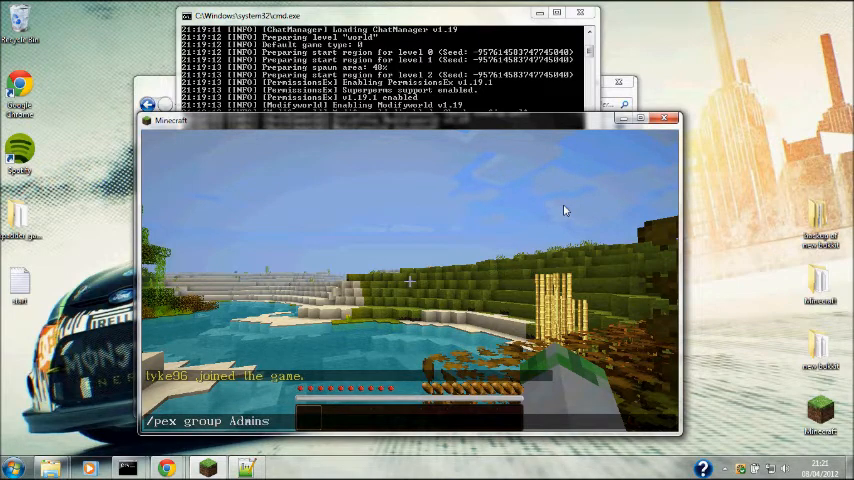
{"action": "type", "text": "p"}
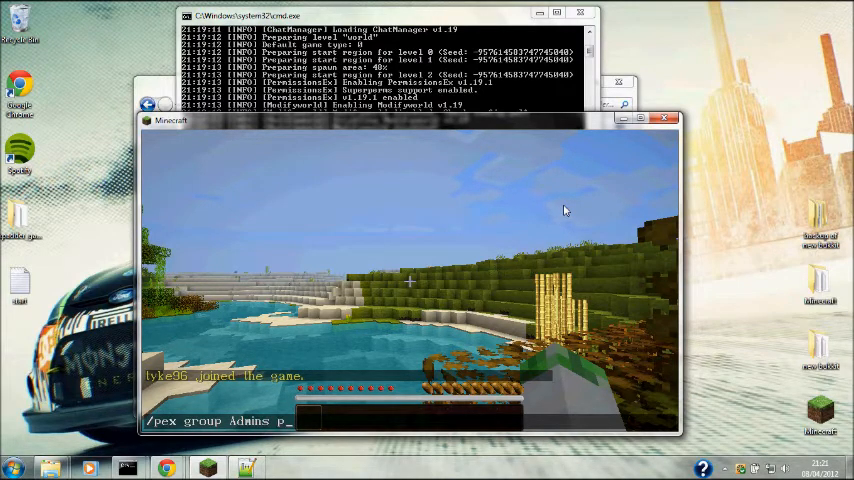
{"action": "type", "text": "refic"}
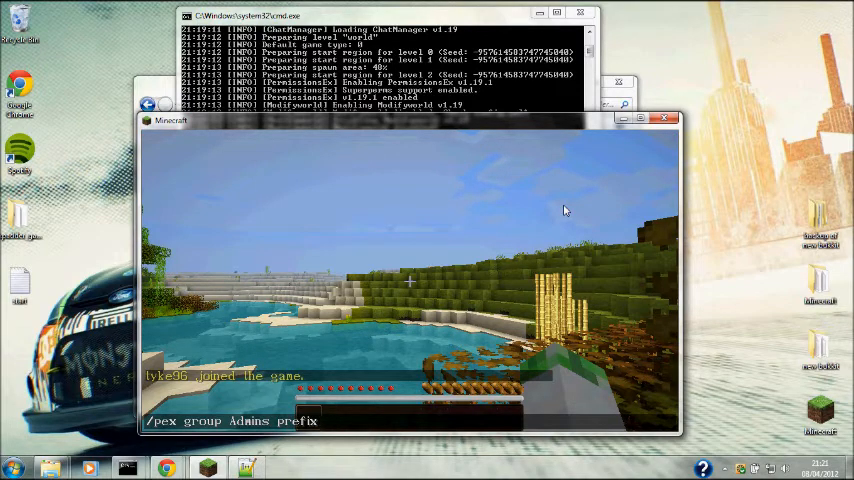
{"action": "type", "text": "\""}
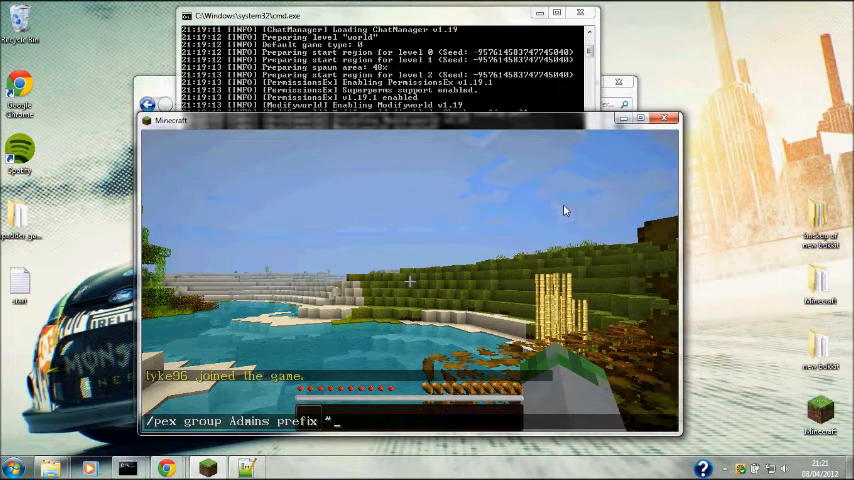
{"action": "type", "text": "&"}
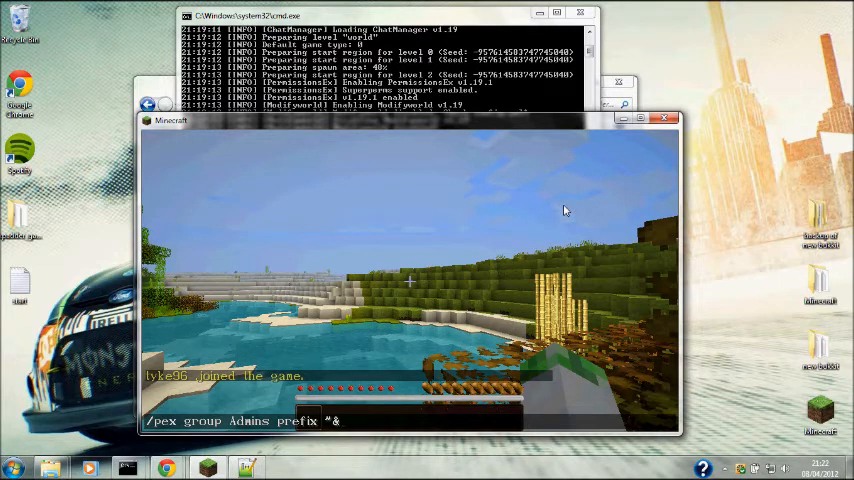
{"action": "type", "text": "e"}
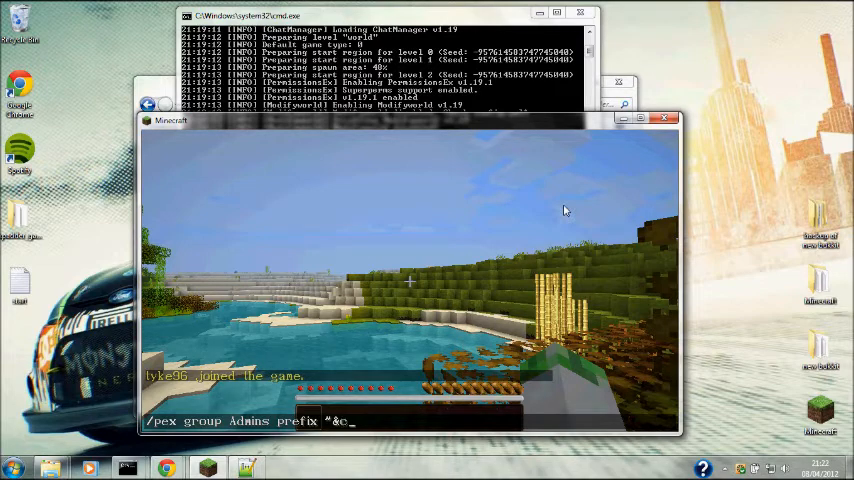
{"action": "type", "text": "b"}
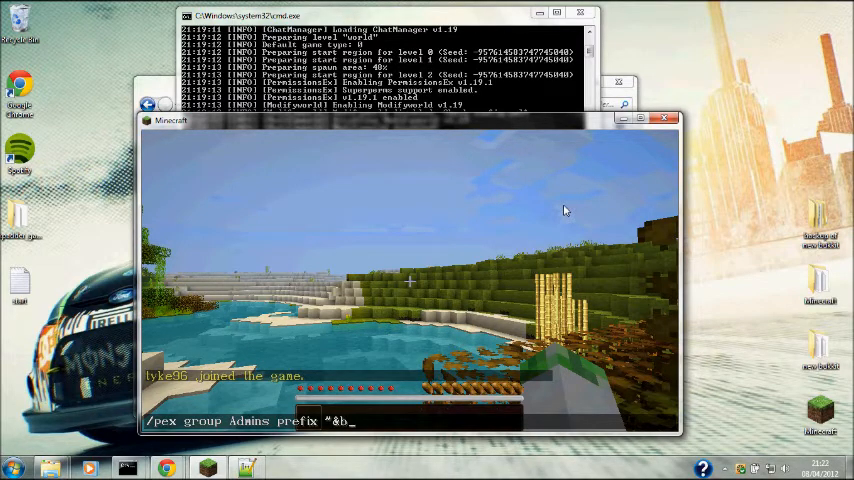
{"action": "key", "text": "backspace"}
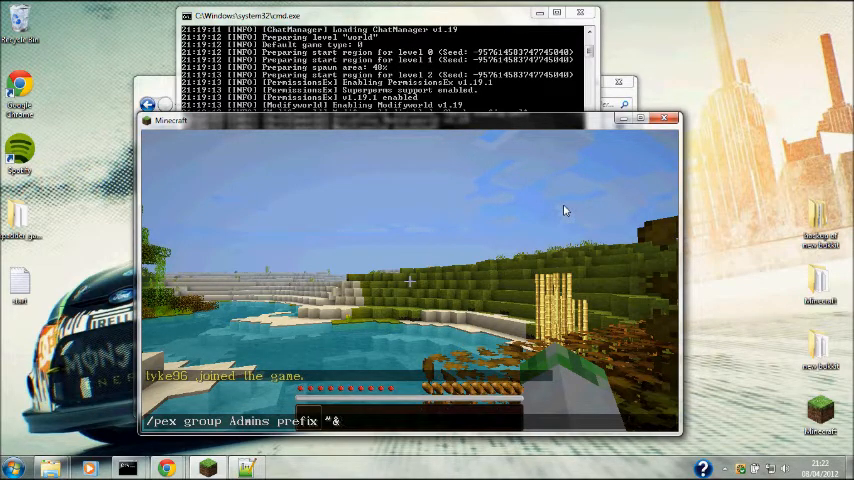
{"action": "type", "text": "e"}
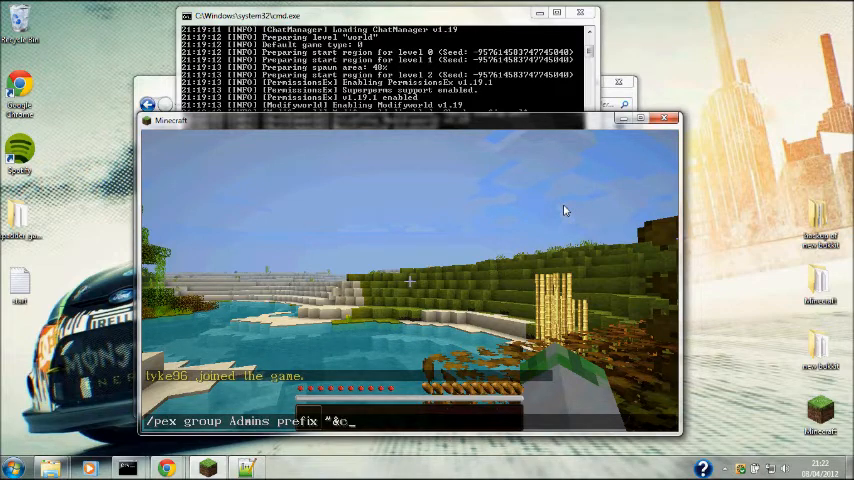
{"action": "type", "text": "C"}
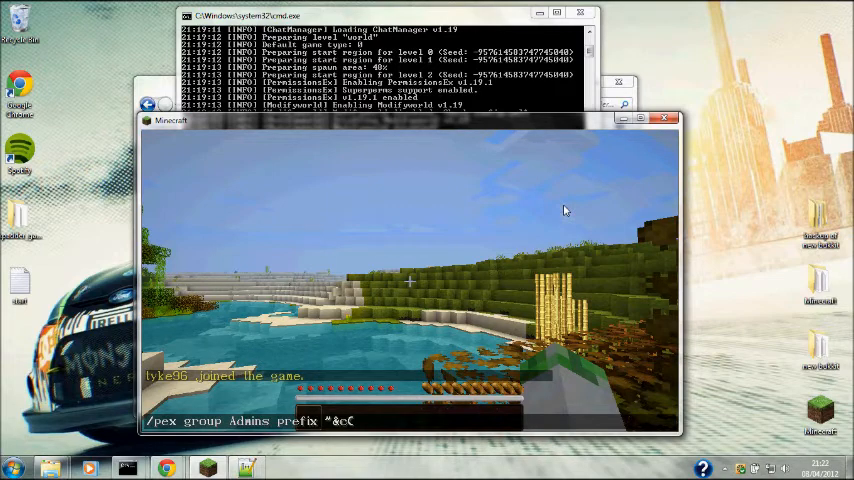
{"action": "type", "text": "ADM"}
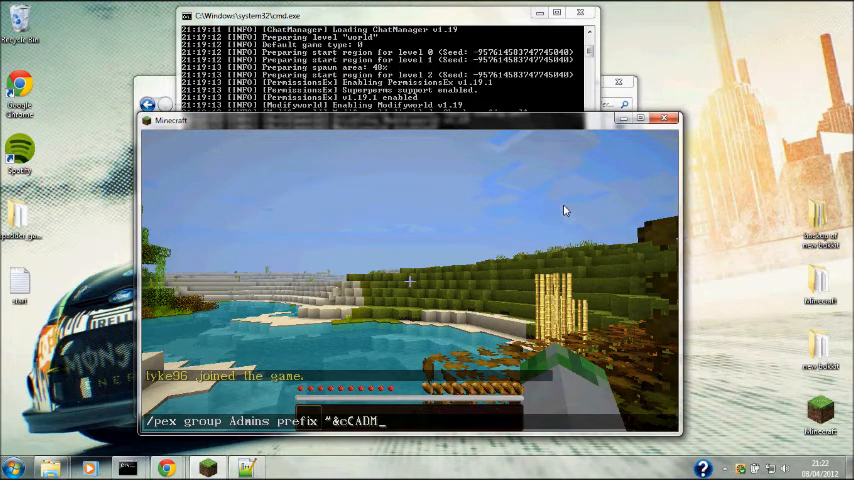
{"action": "type", "text": "INS"}
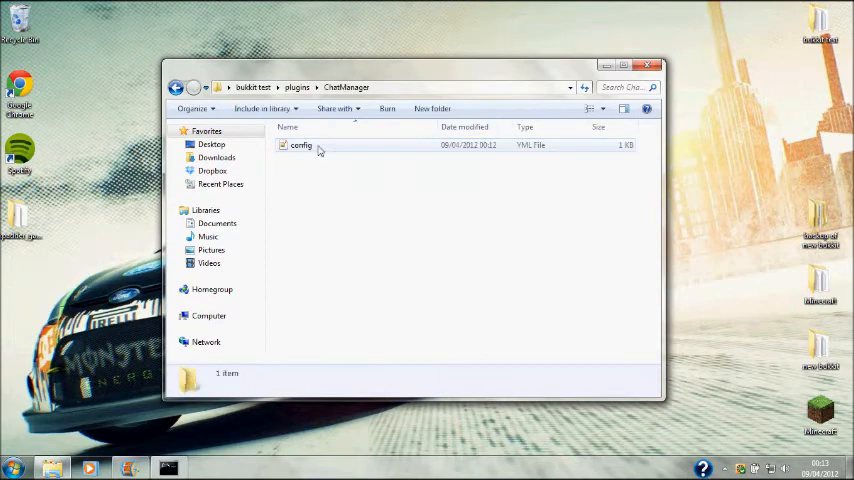
Step: Open ChatManager's config.yml and set enable to true
{"action": "double_click", "coordinate": [301, 145]}
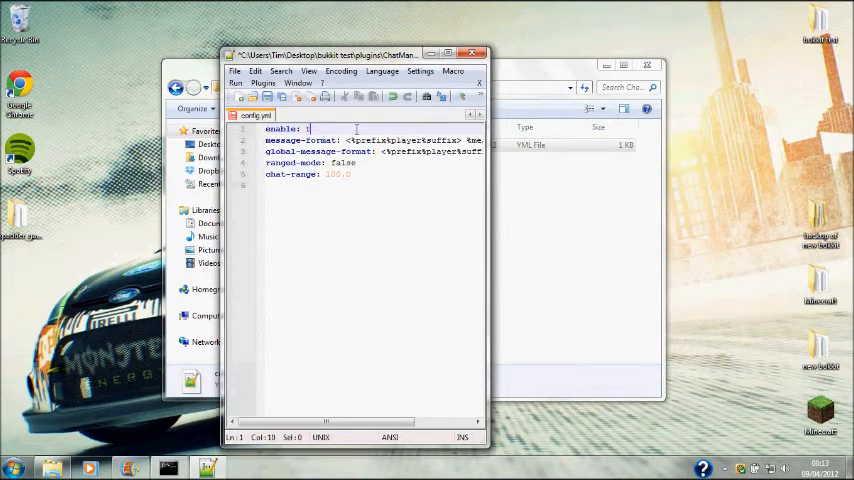
{"action": "type", "text": "rue"}
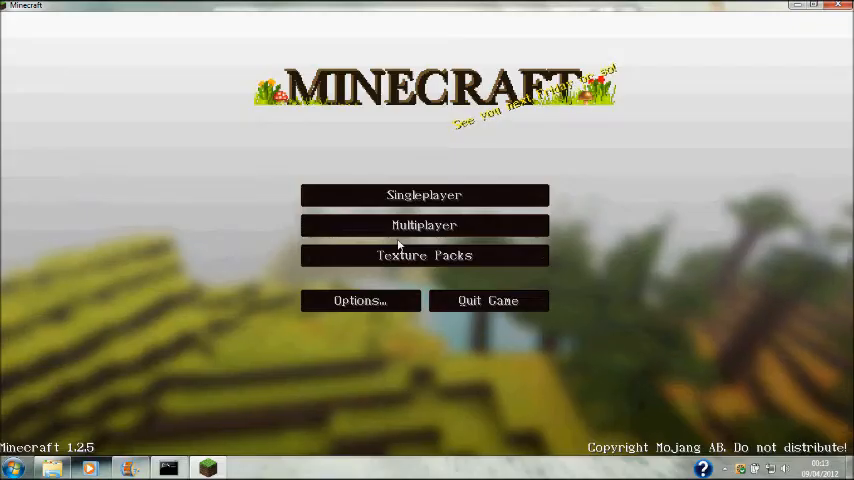
Step: Open the Multiplayer server list, leave via the in-game menu, and select Tims server
{"action": "left_click", "coordinate": [424, 225]}
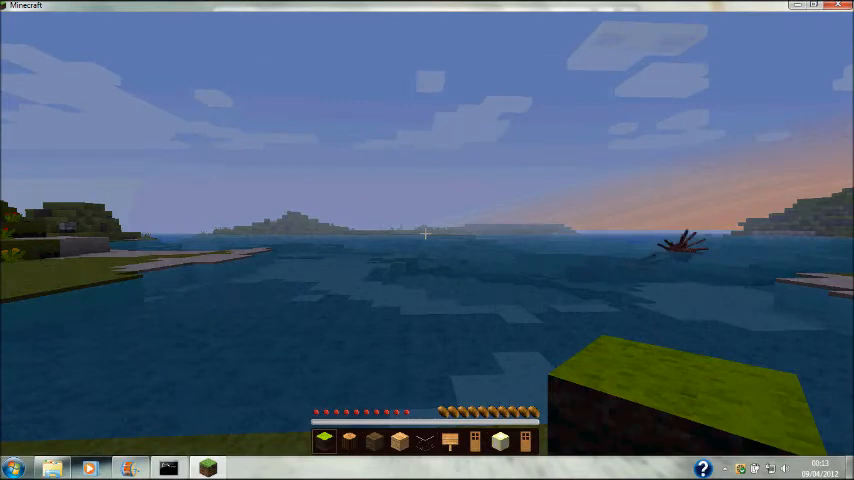
{"action": "key", "text": "Escape"}
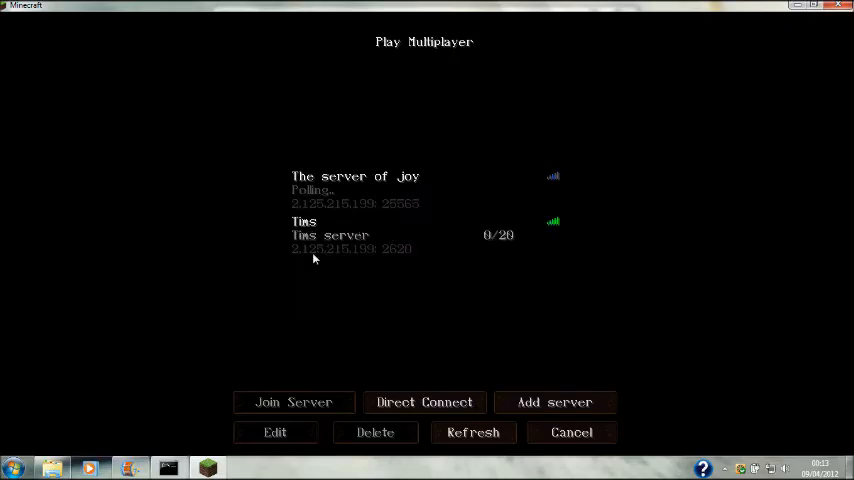
{"action": "left_click", "coordinate": [355, 190]}
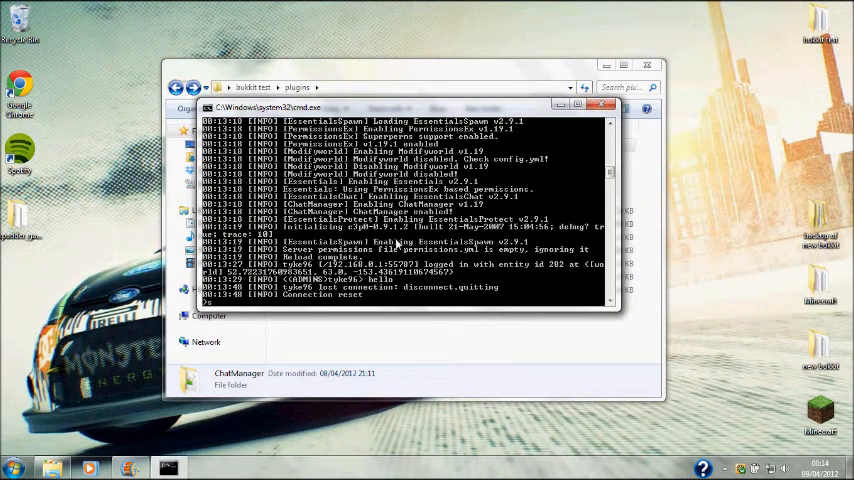
Step: Stop the Bukkit server and return Explorer to the bukkit test folder
{"action": "type", "text": "stop"}
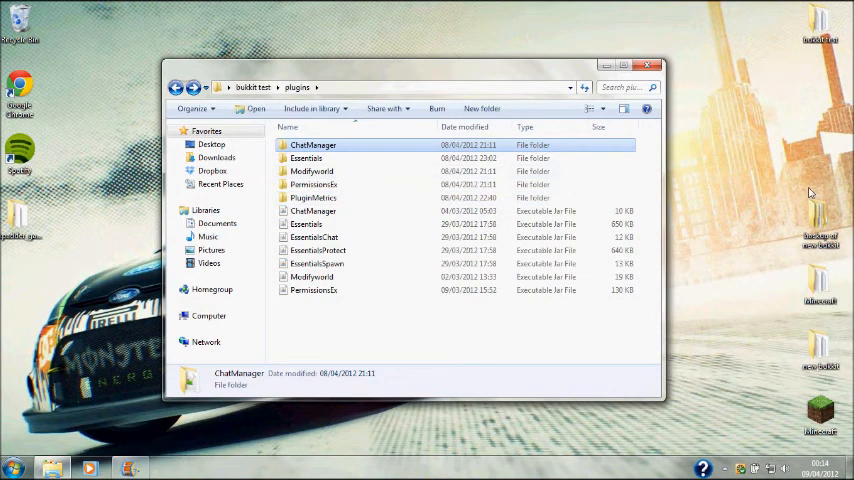
{"action": "left_click", "coordinate": [176, 87]}
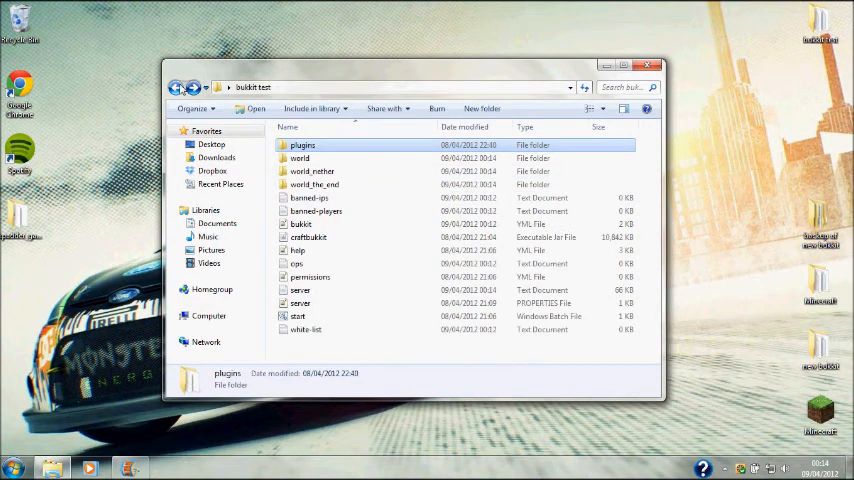